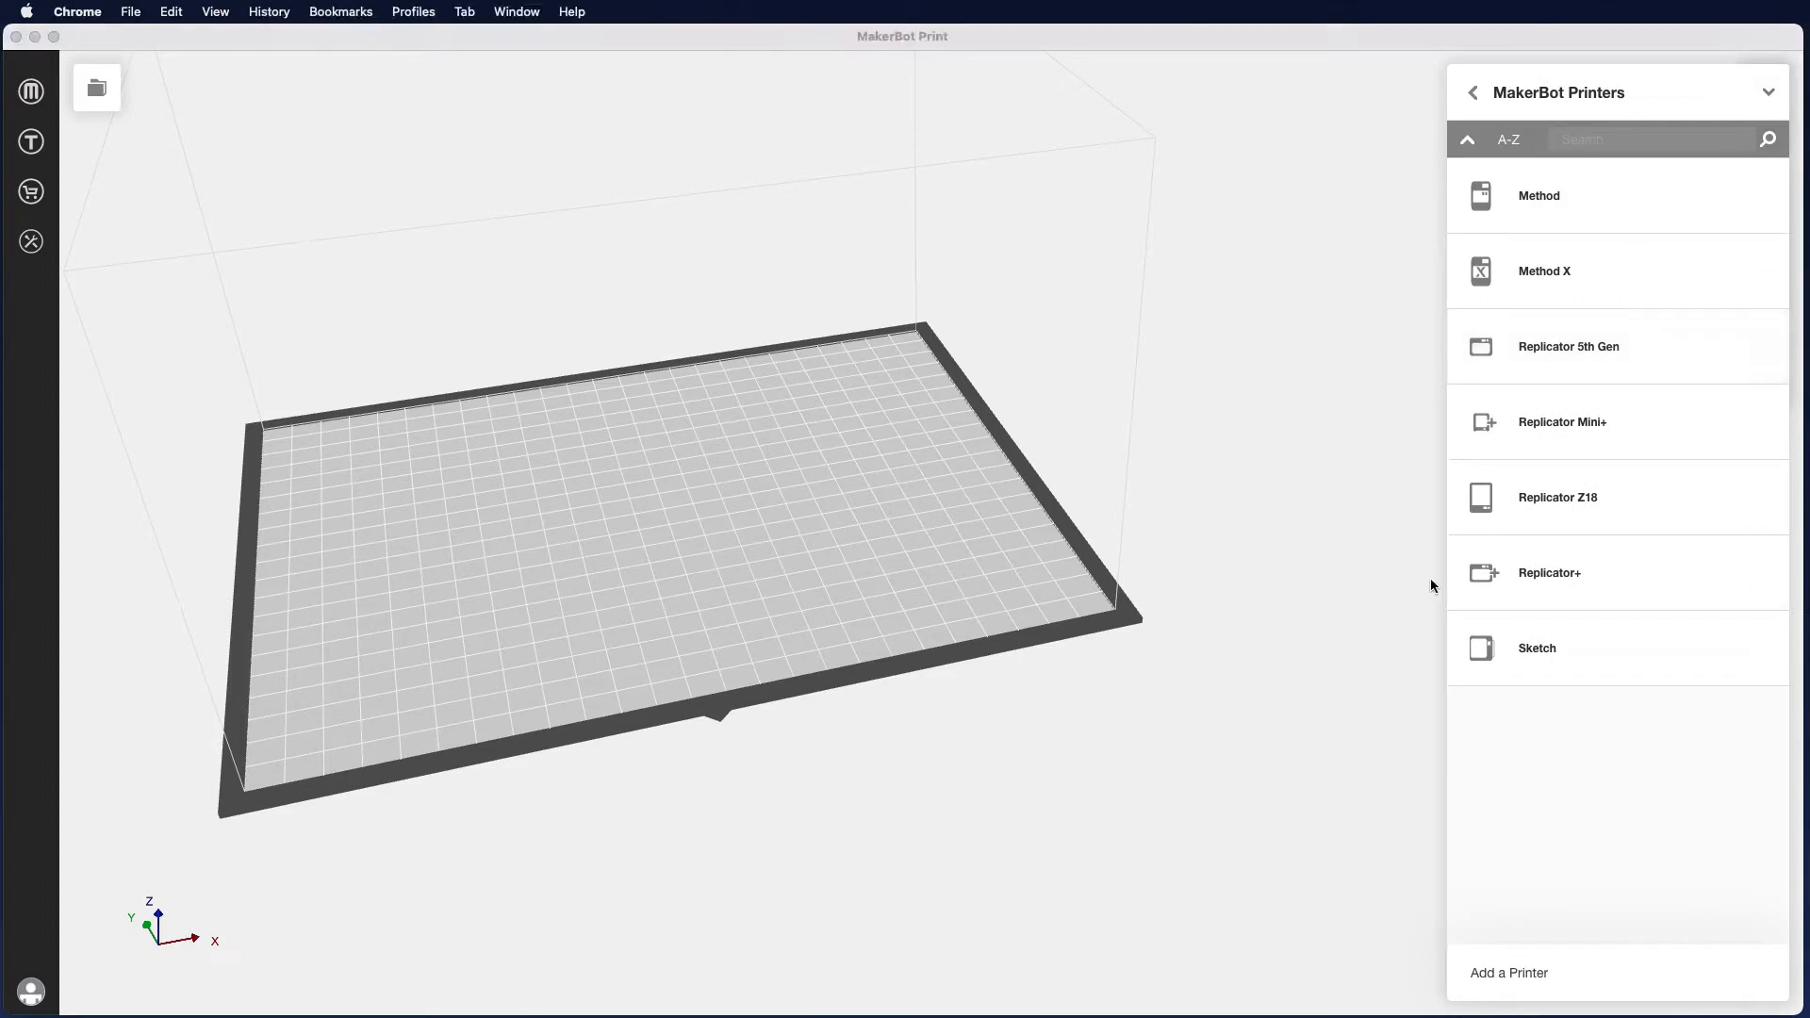
mouse_move(1516, 568)
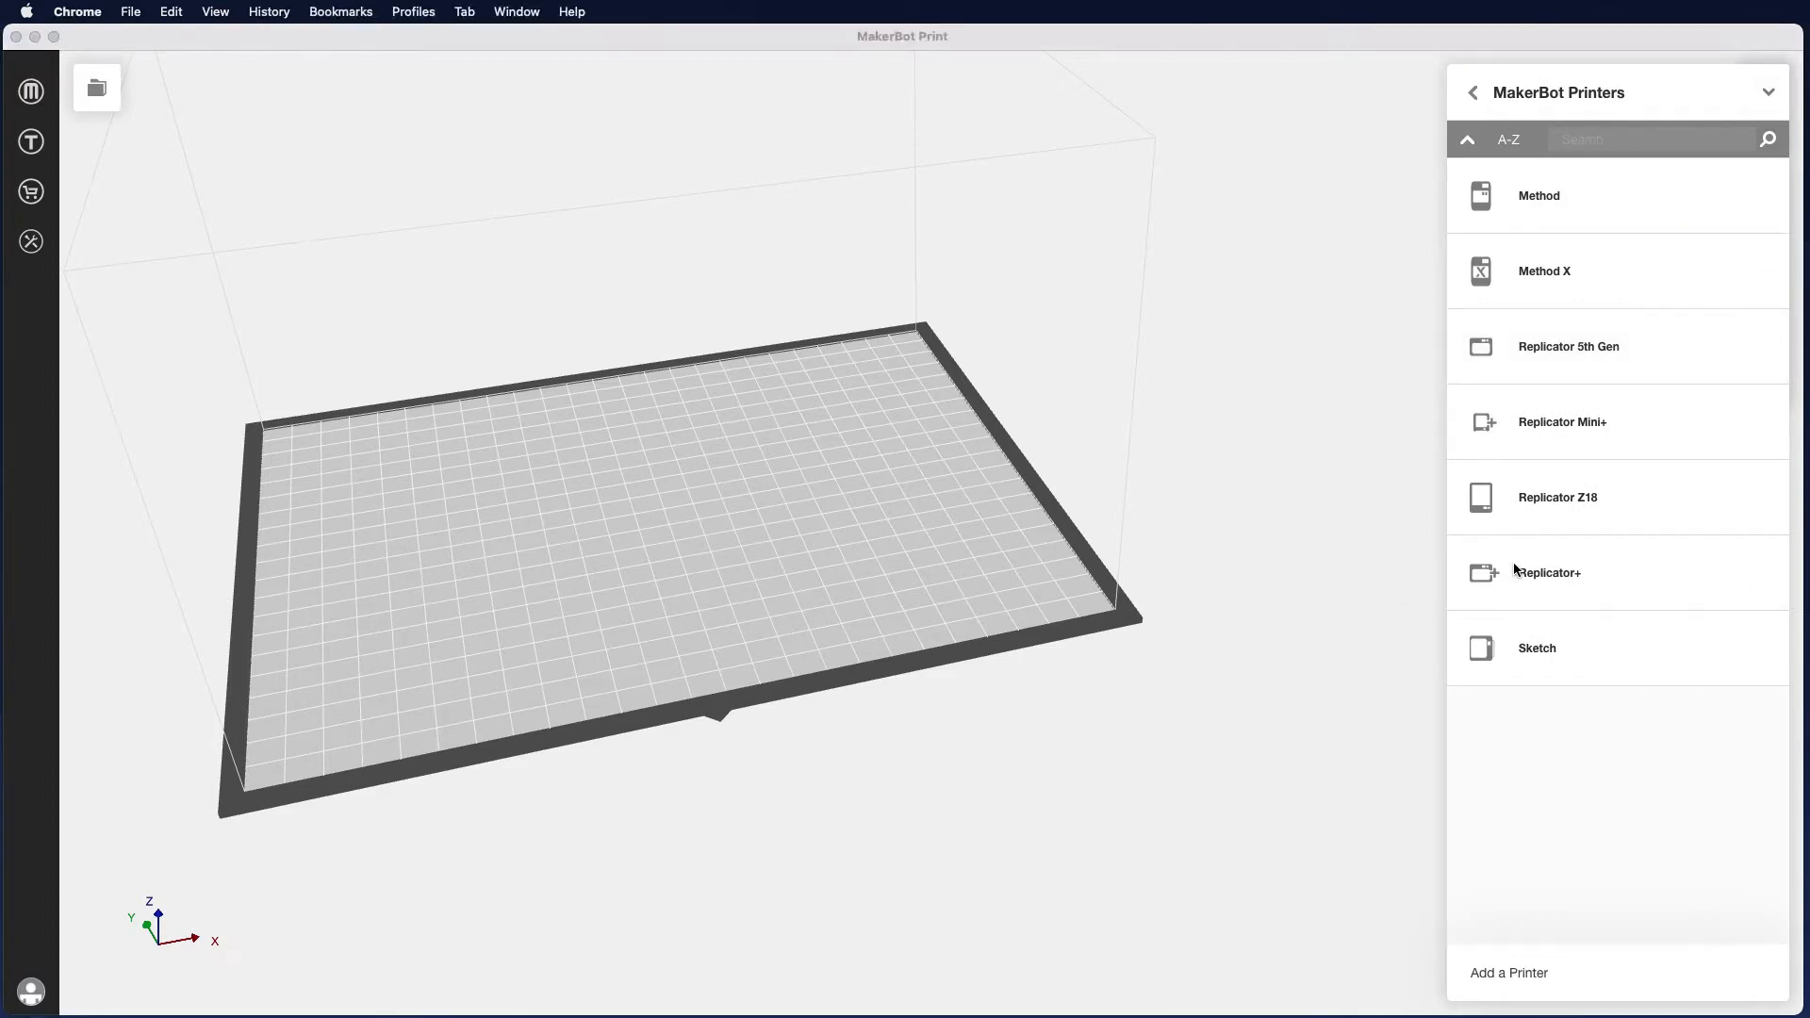
Step: Choose the Replicator+ from the printers list as the target printer
click(1549, 573)
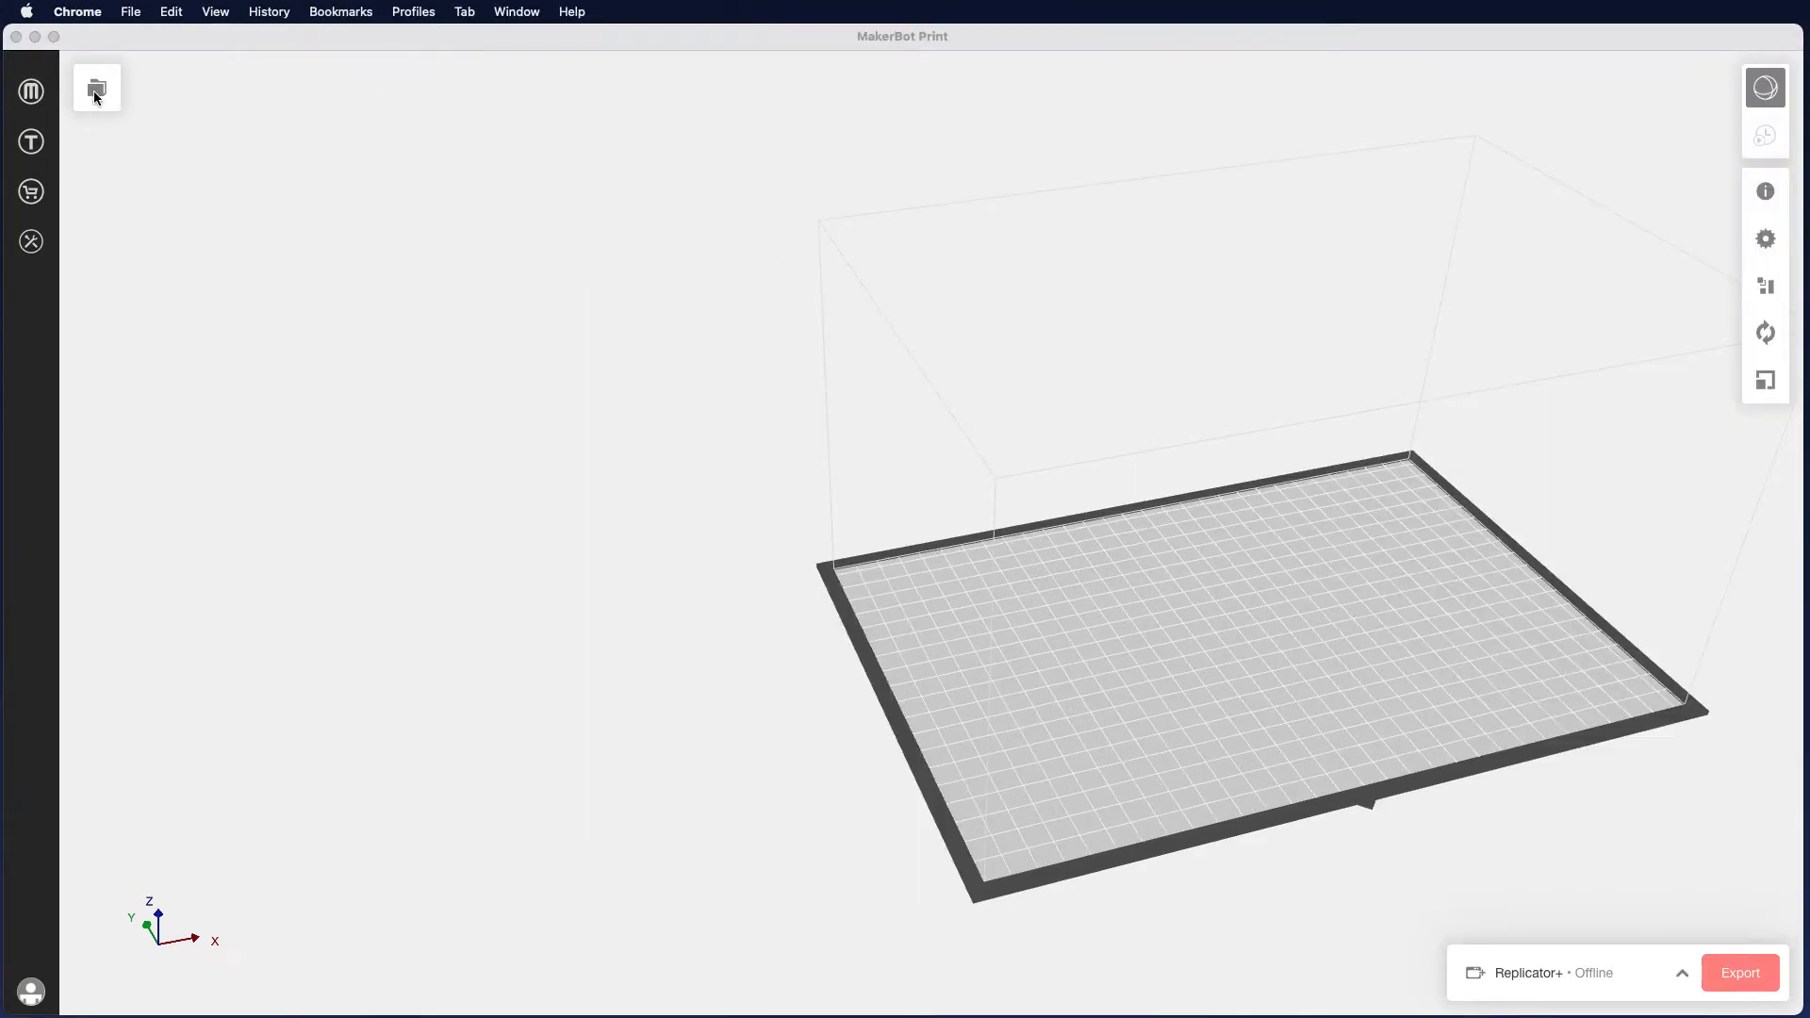
Step: Add the AmoungUs.stl model from the Desktop to the build plate via the Project Panel
click(97, 87)
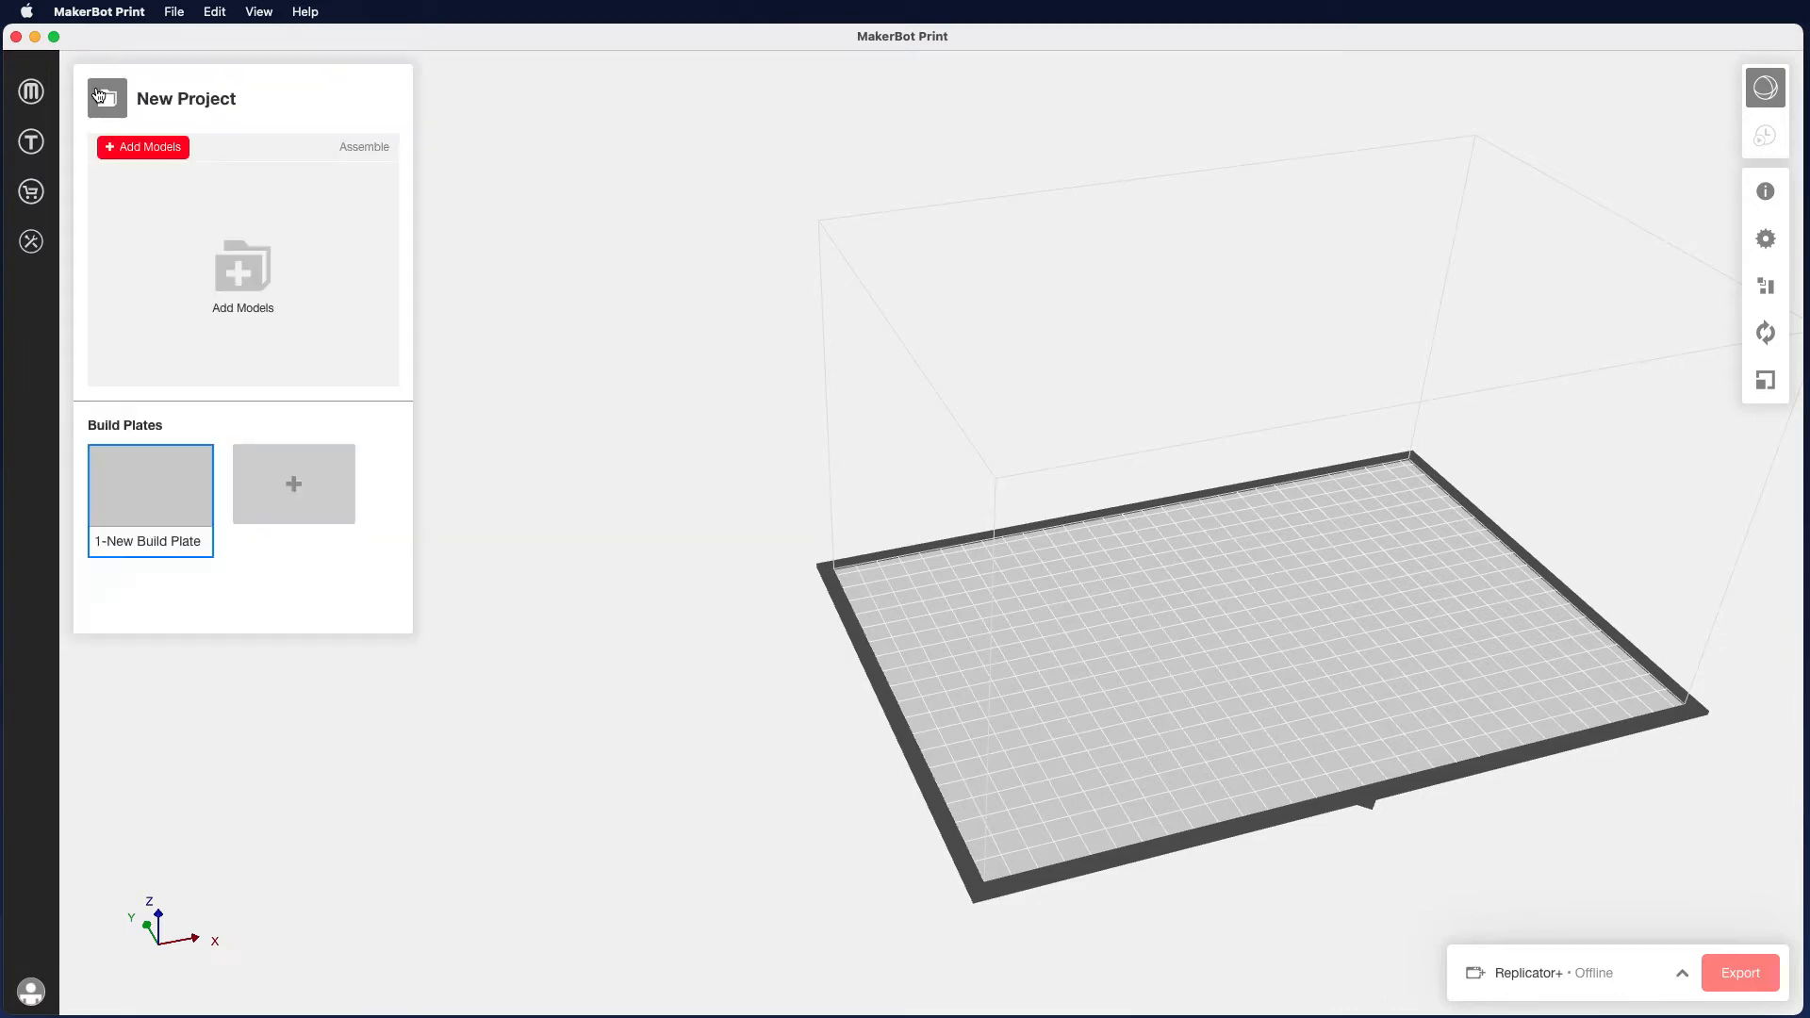
mouse_move(242, 271)
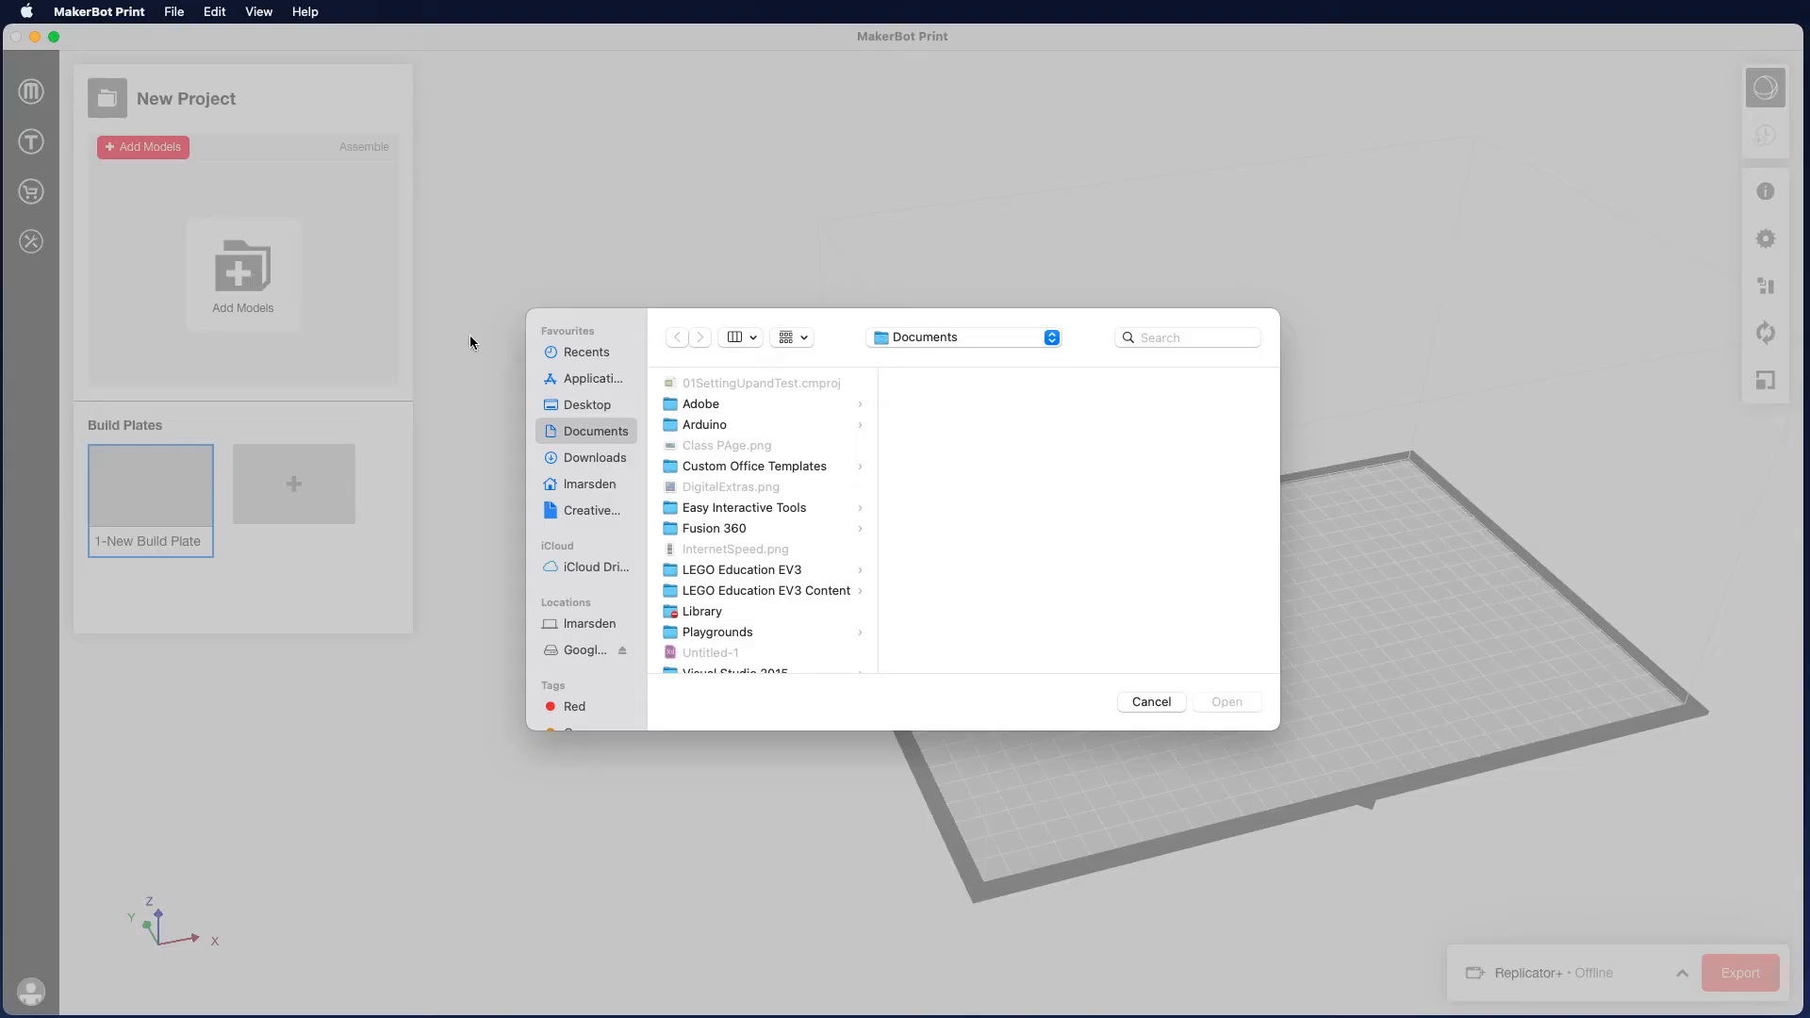
click(586, 405)
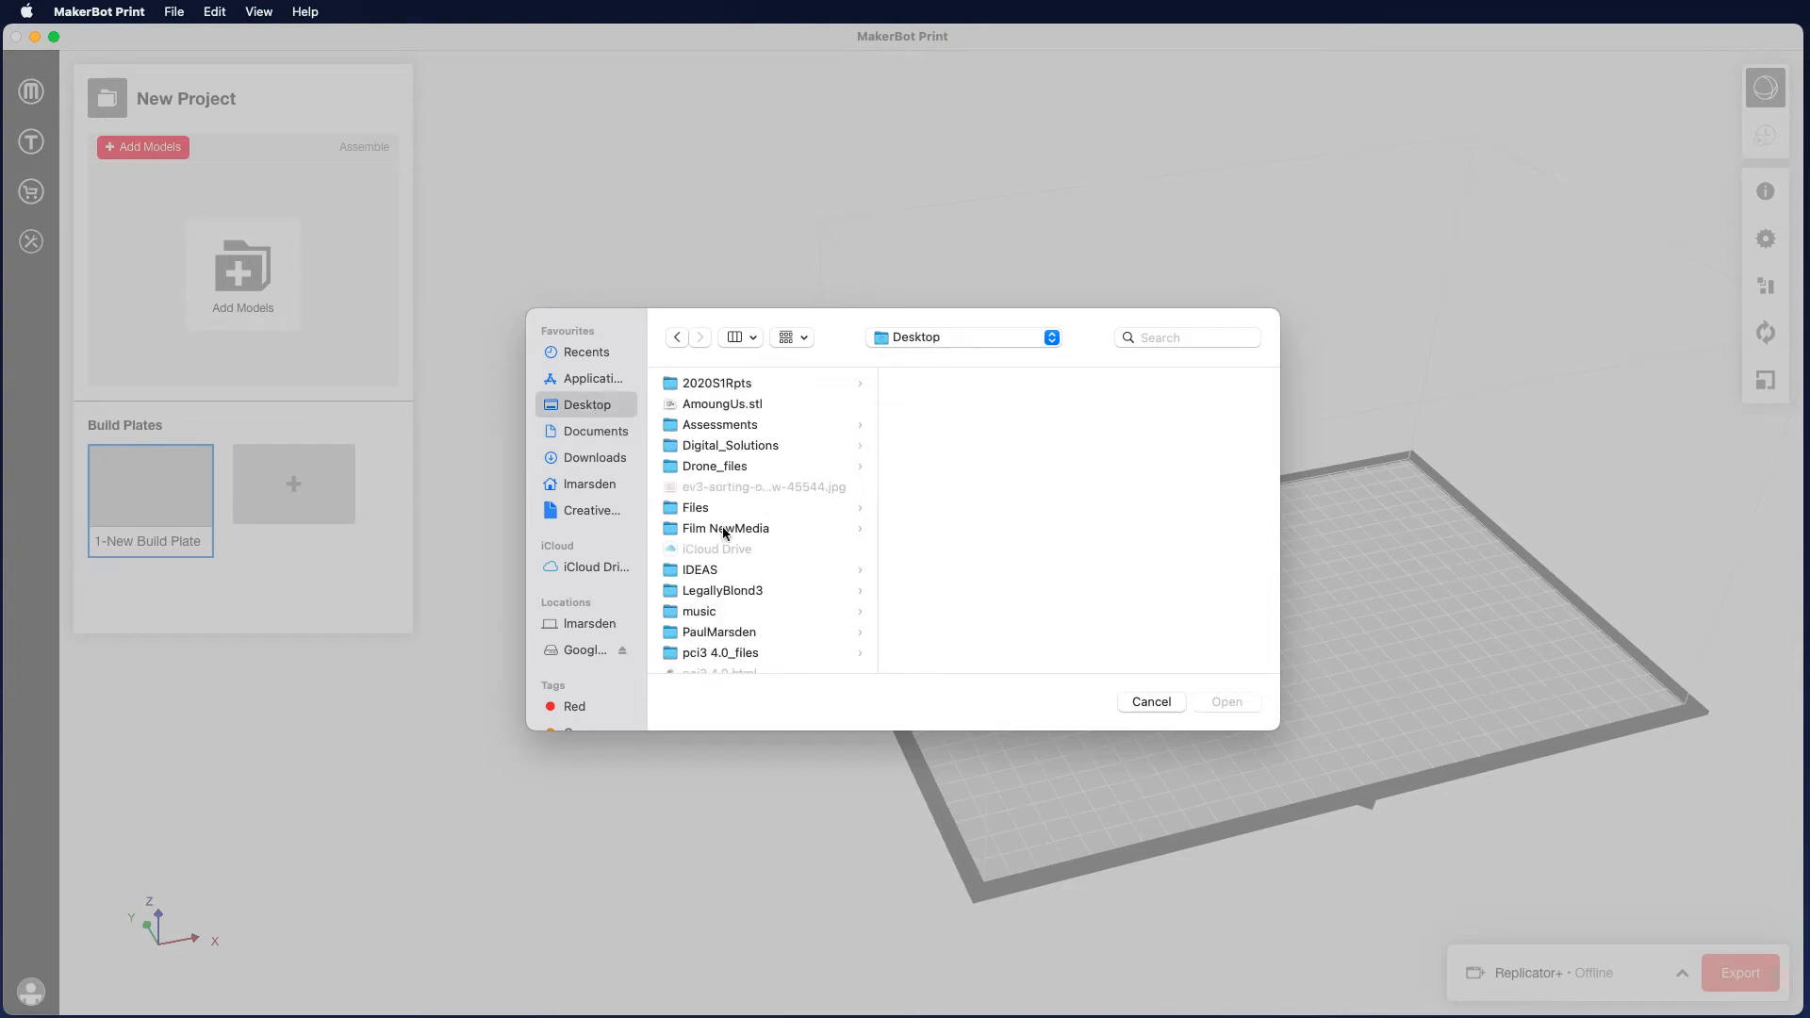
mouse_move(736, 545)
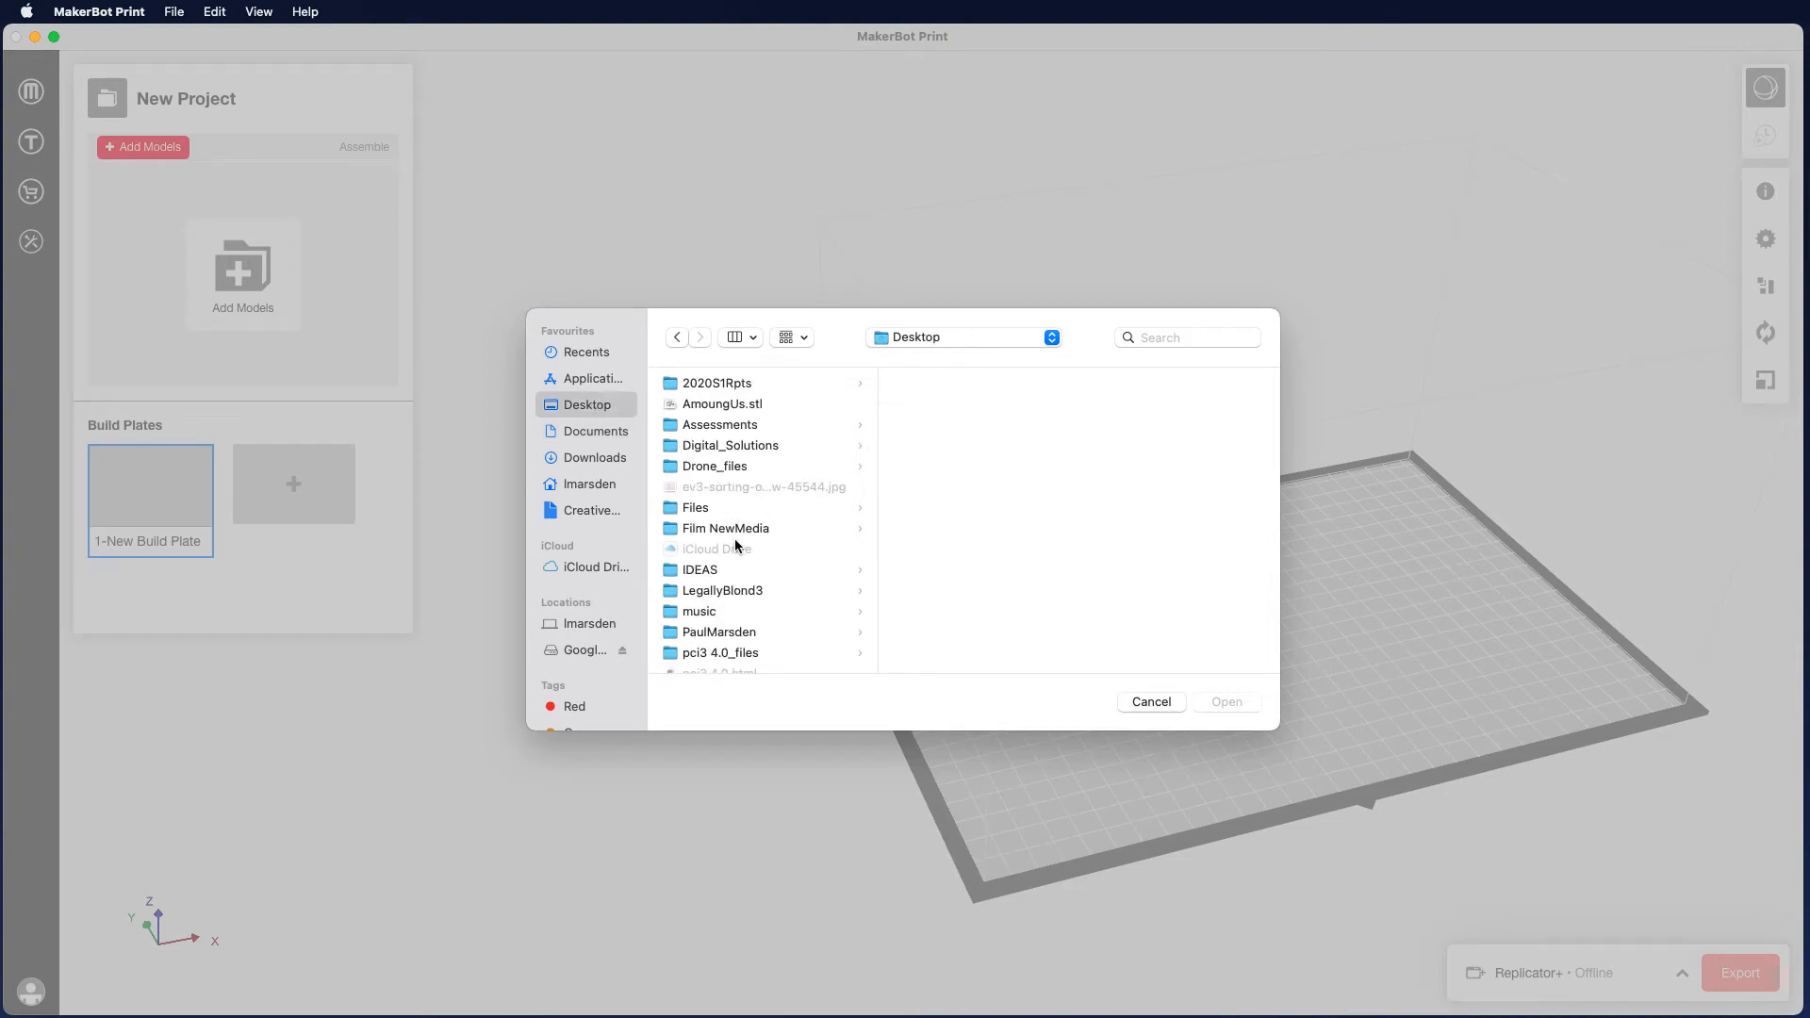
click(721, 382)
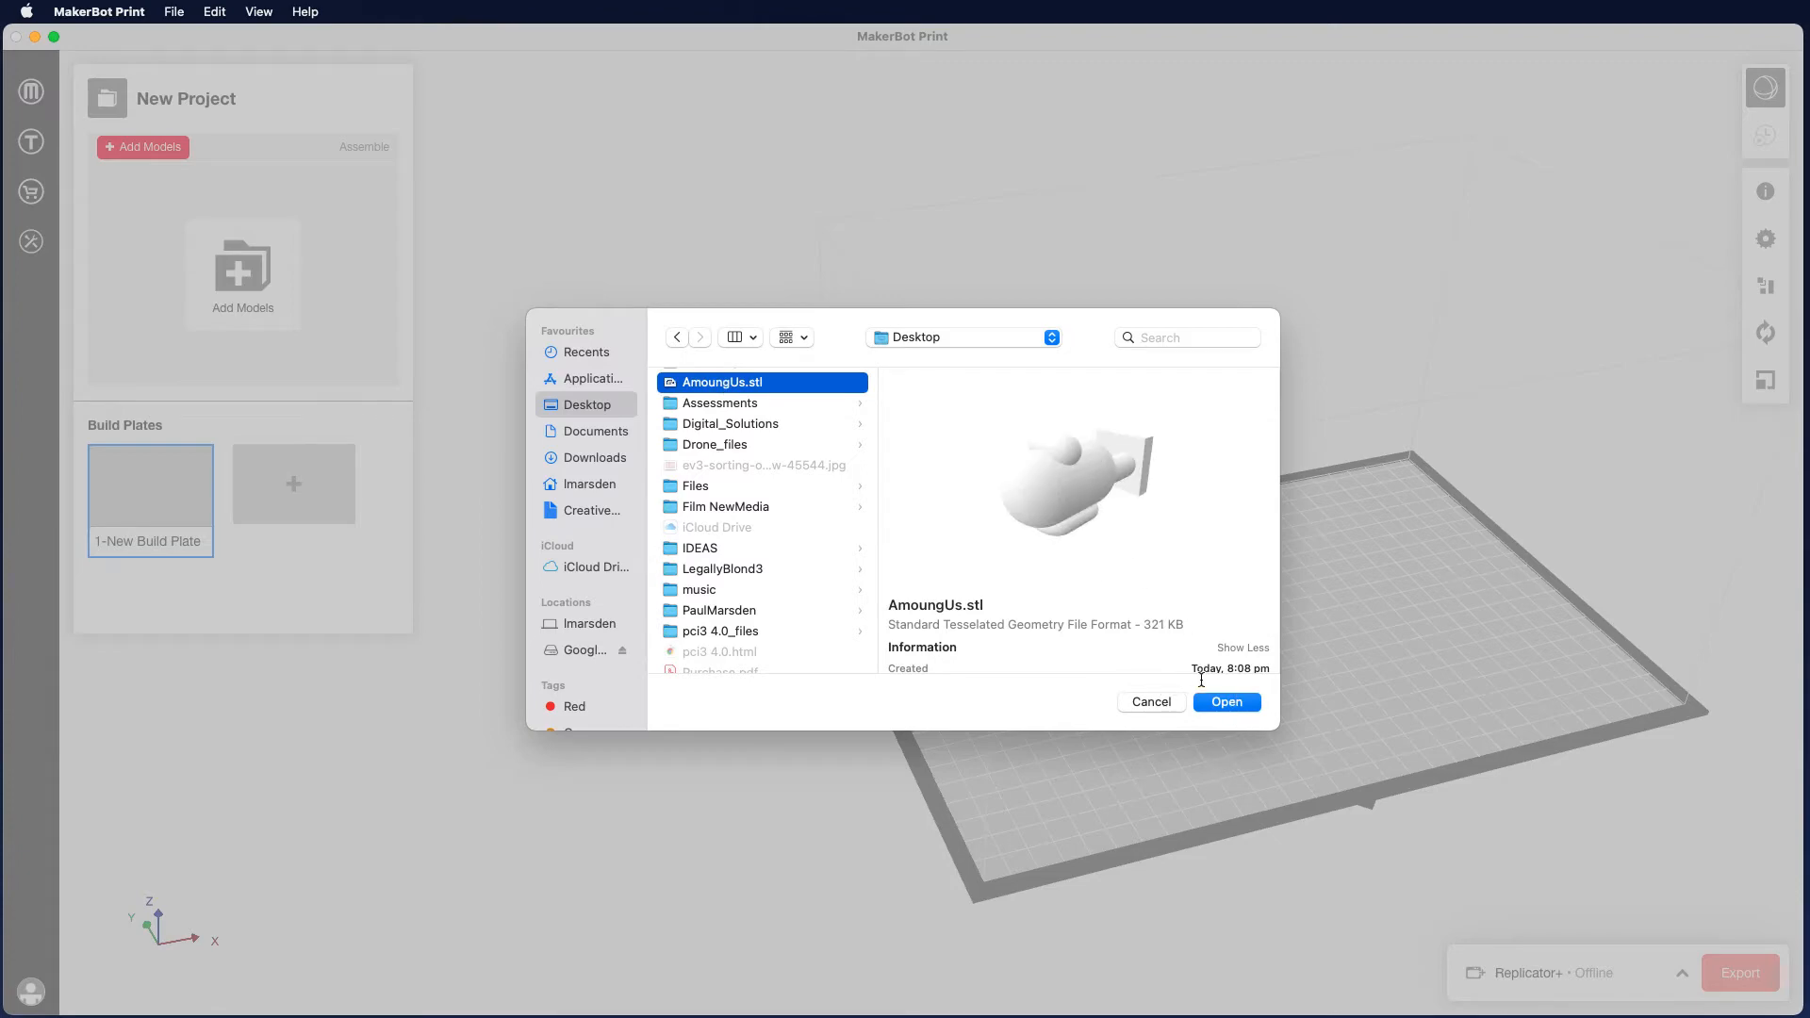
click(1224, 702)
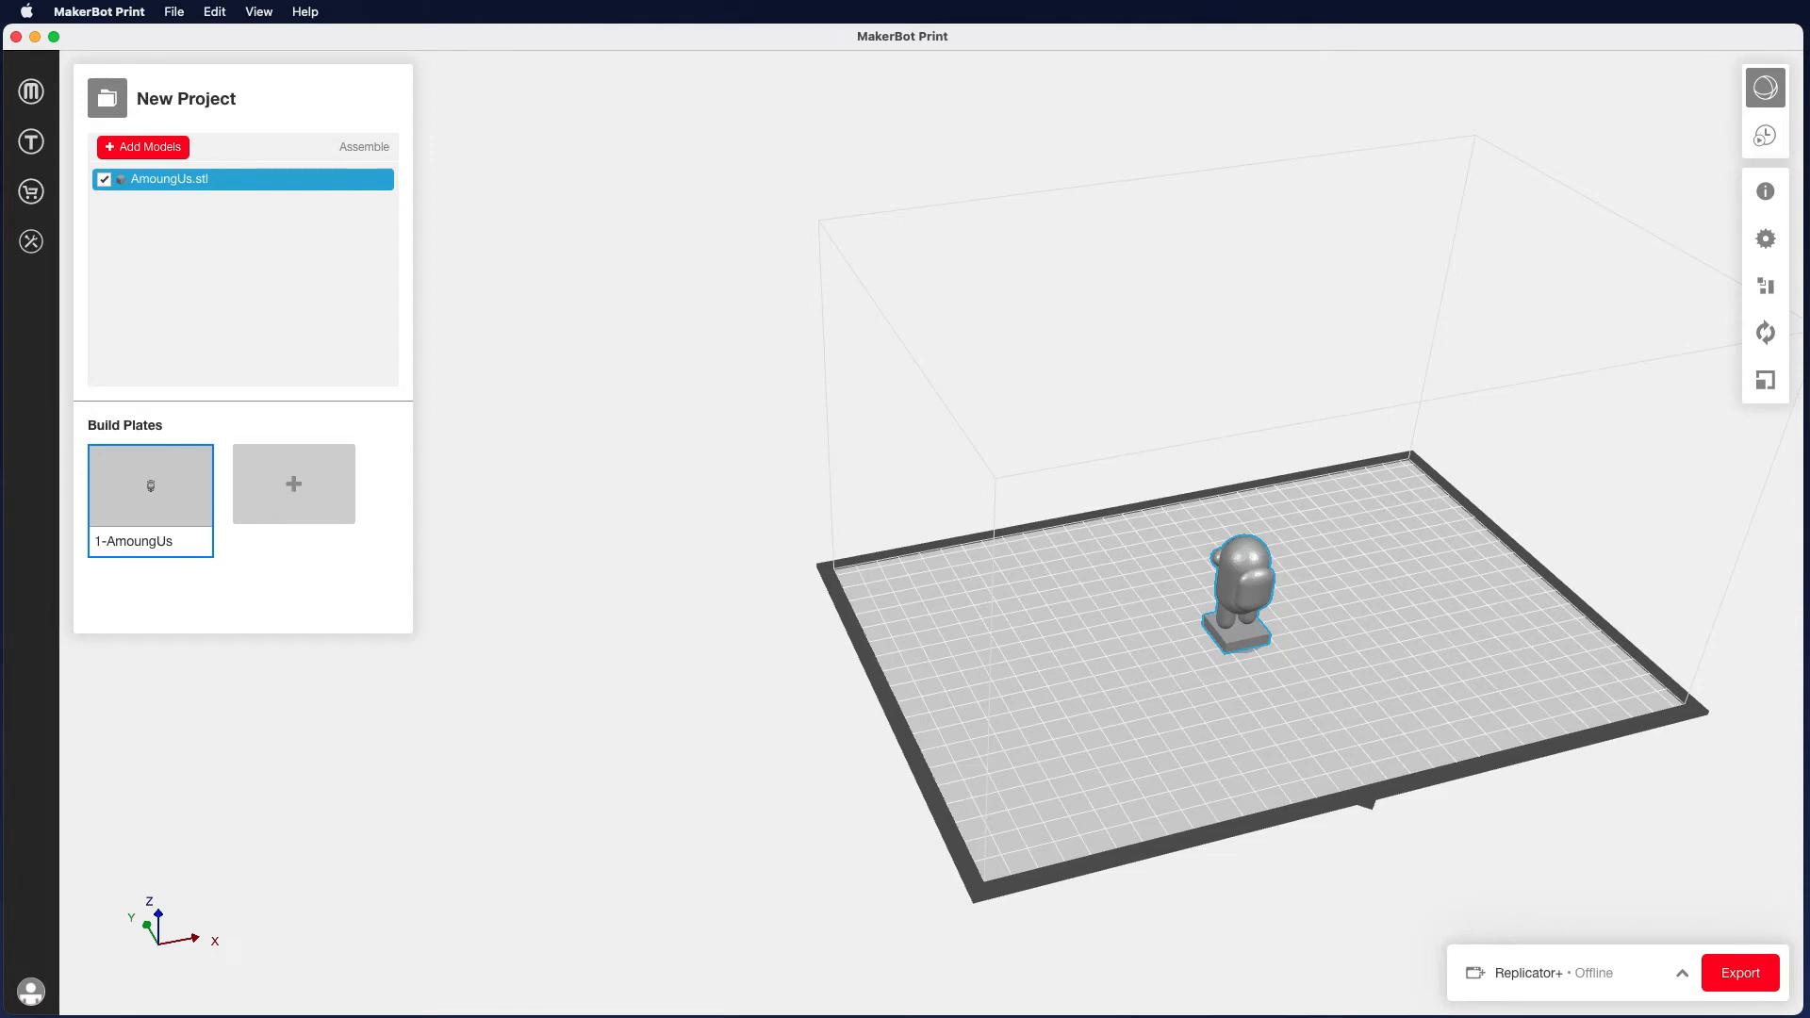
click(107, 97)
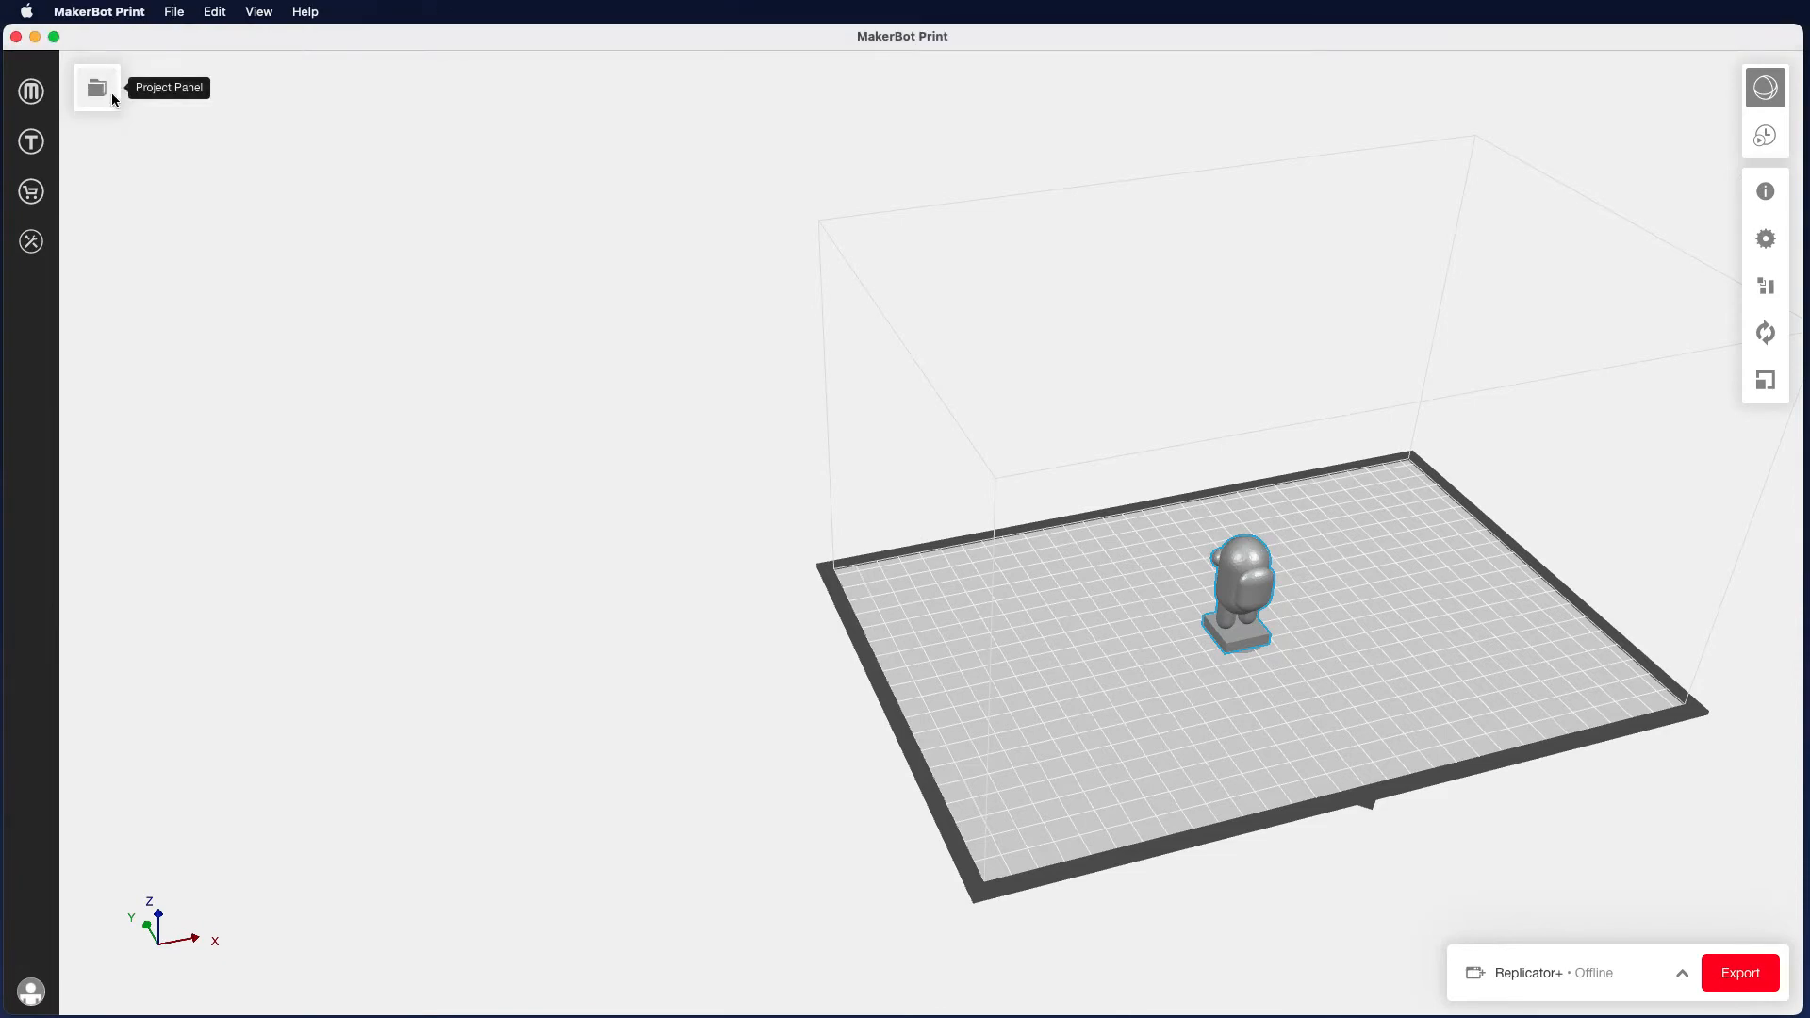
mouse_move(1765, 238)
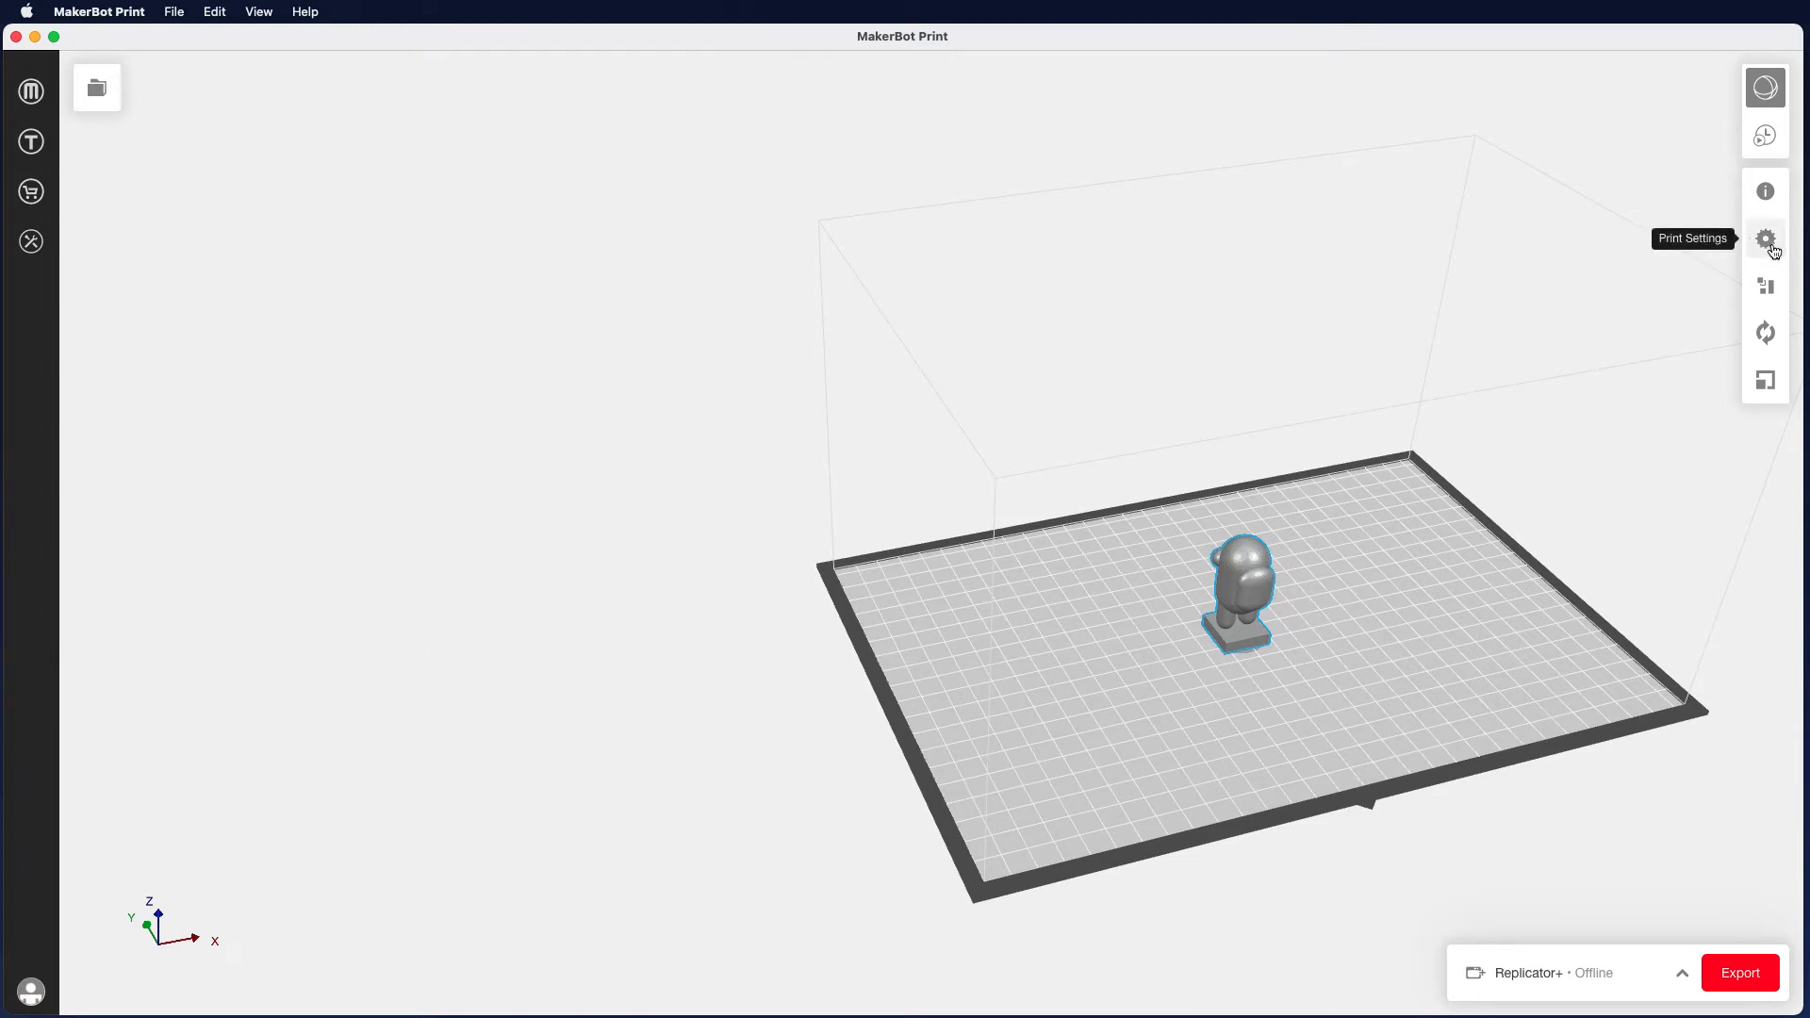
Step: Bring up the Custom Print Modes window from the print settings for Balanced mode
click(1764, 239)
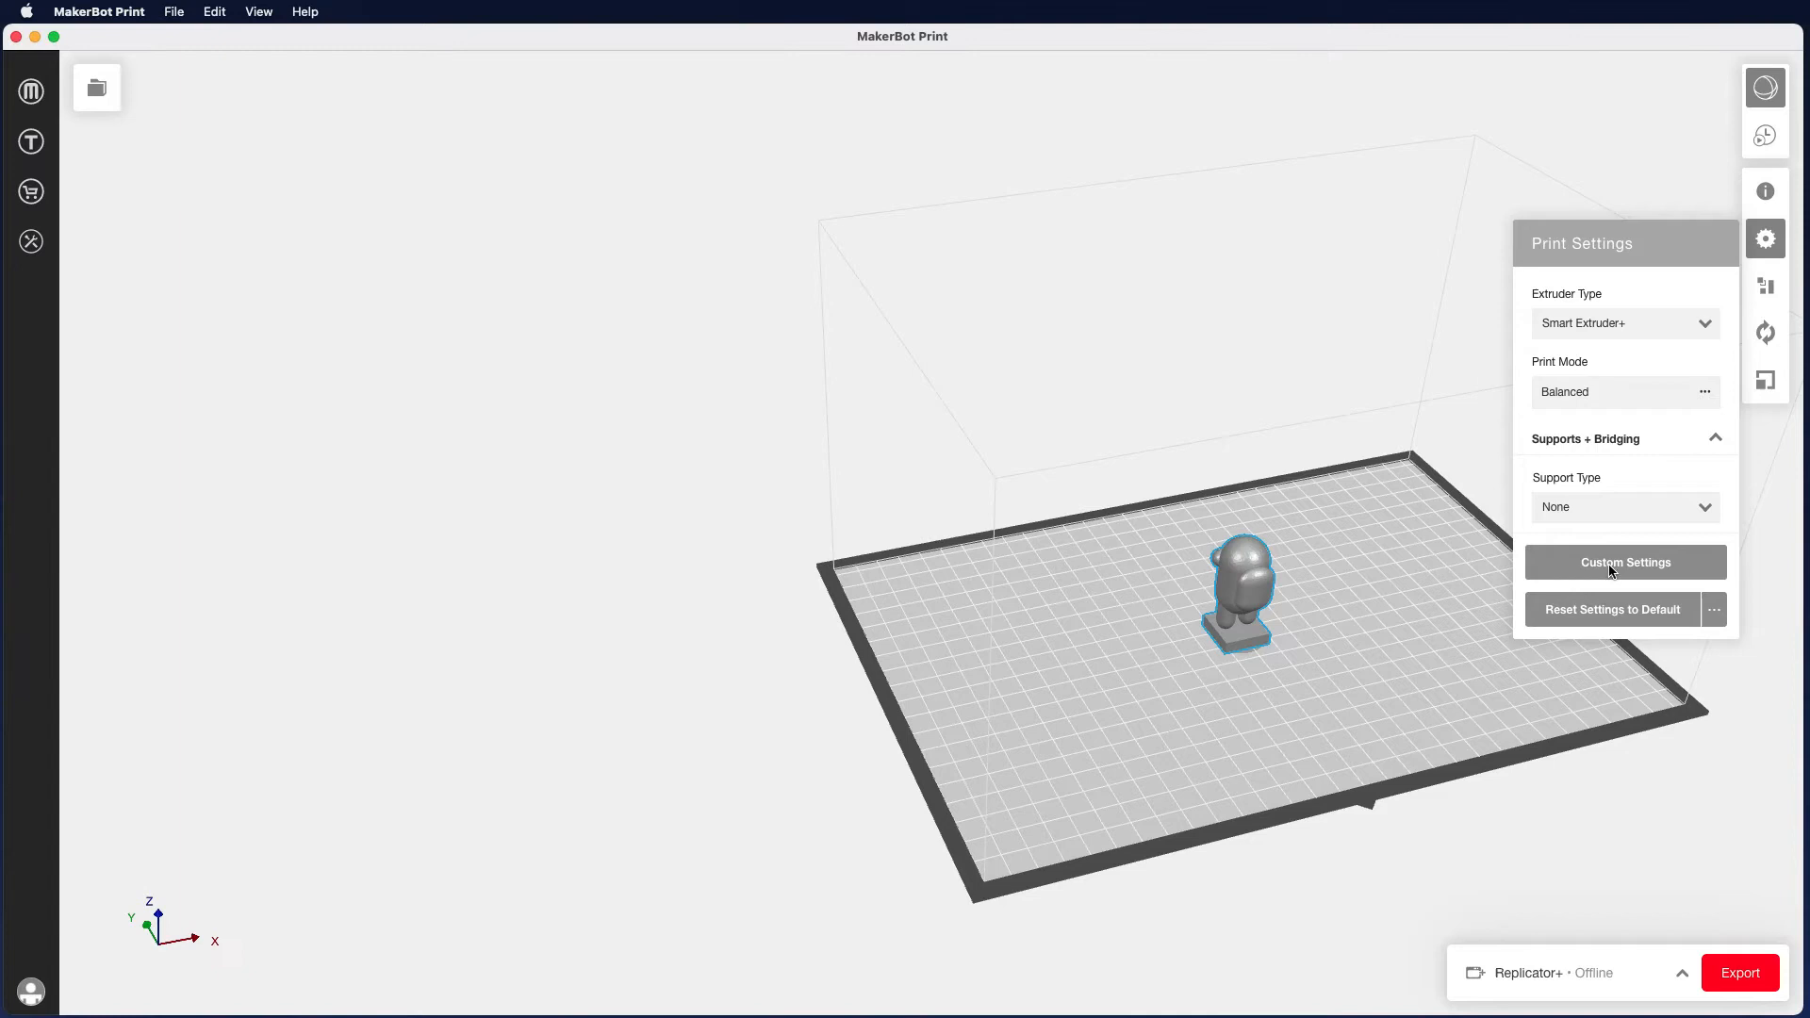
click(1625, 562)
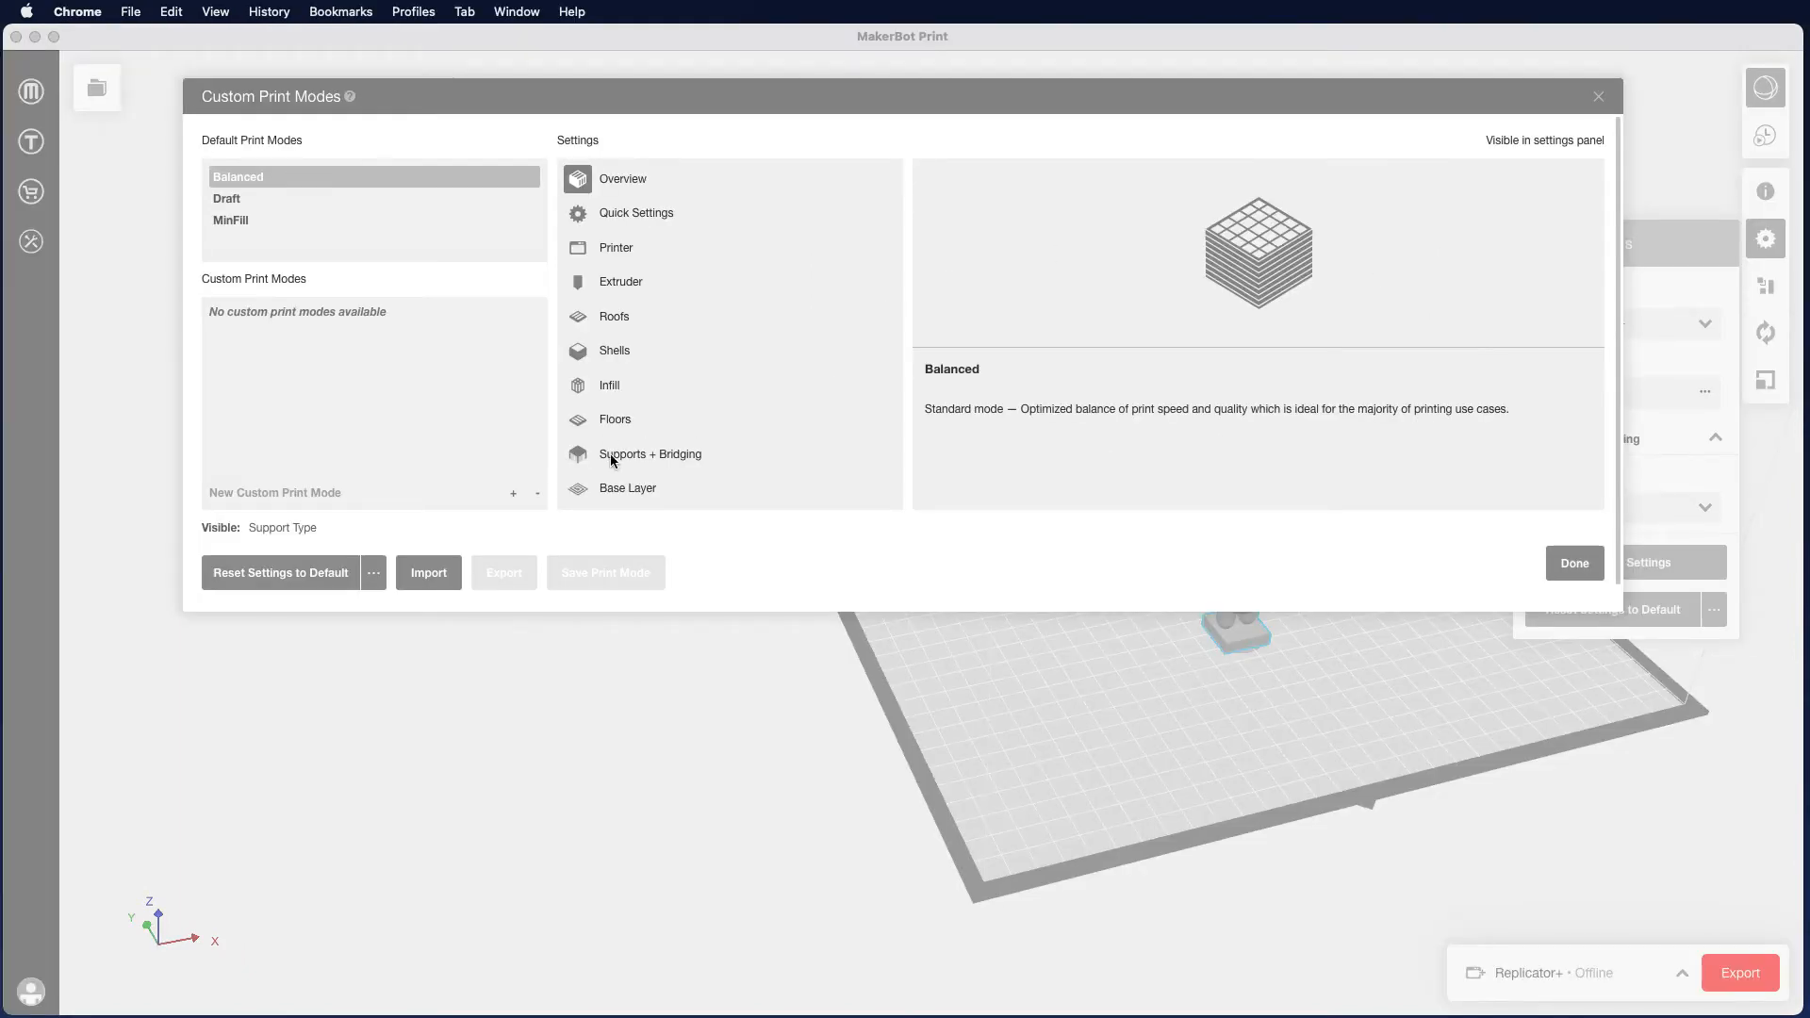
Step: Set the Support Type to Breakaway Support under Supports + Bridging and confirm
click(649, 453)
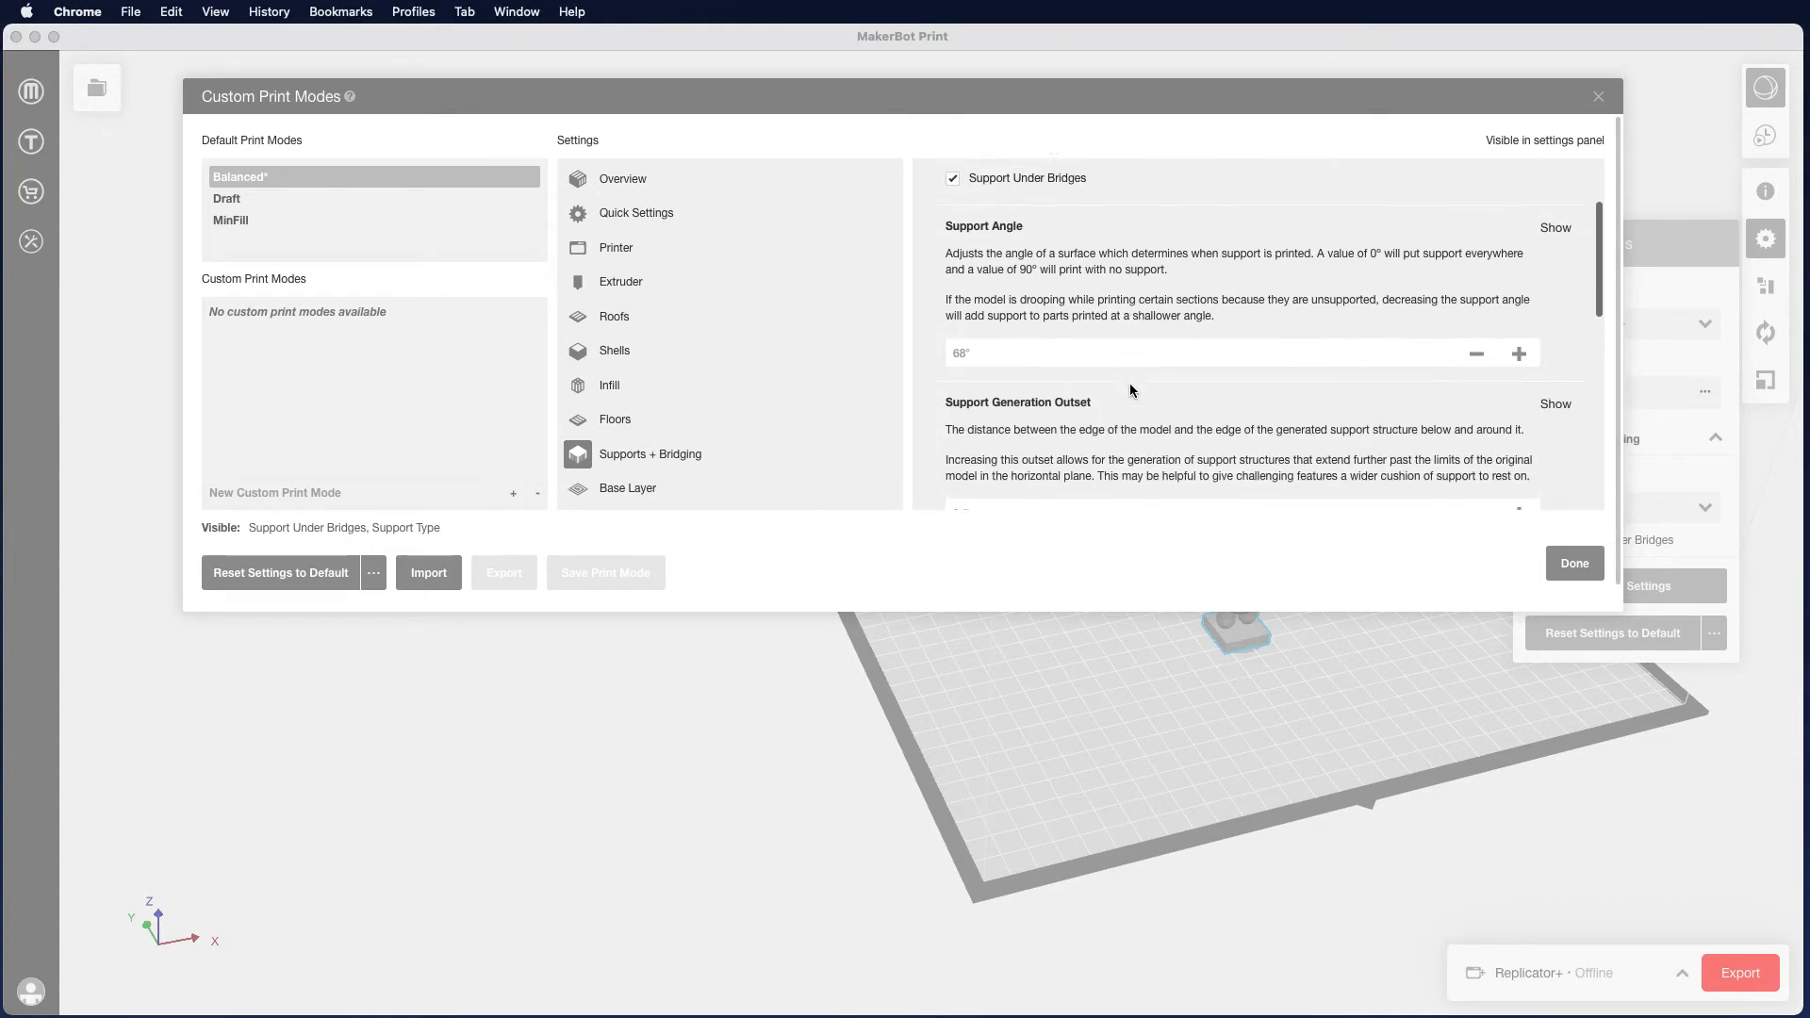
scroll(down, 3)
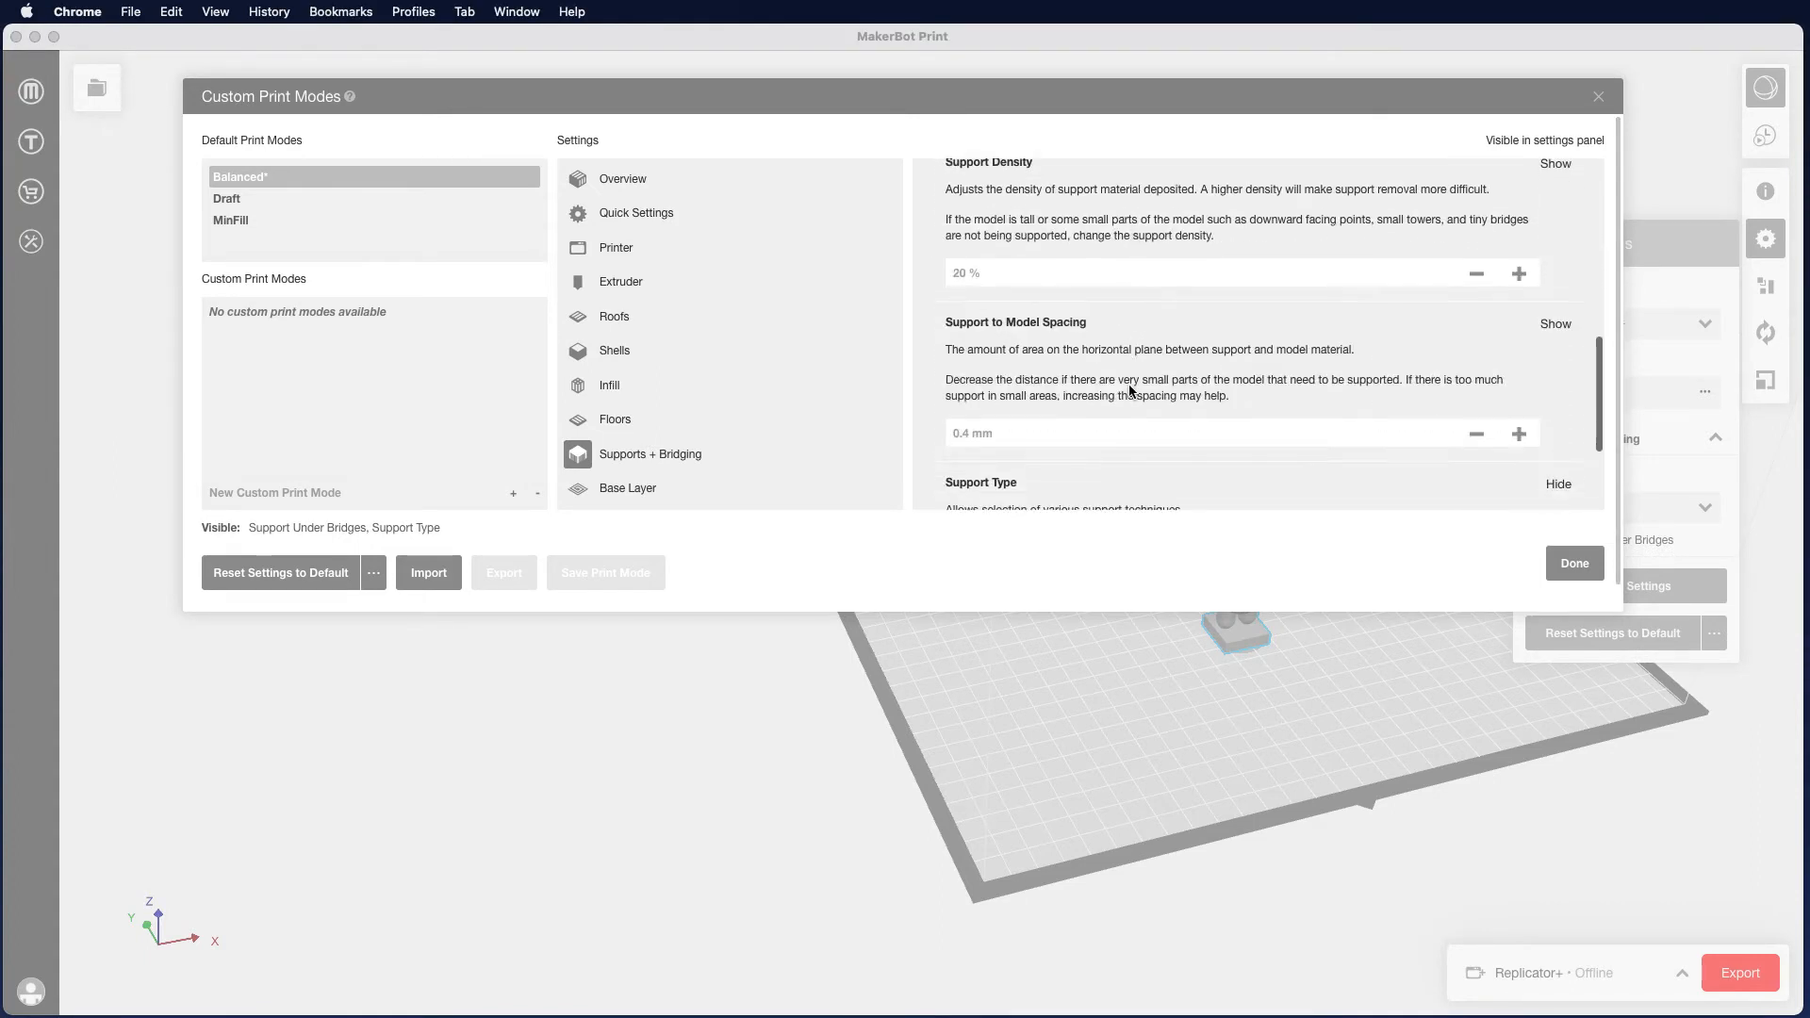
scroll(down, 3)
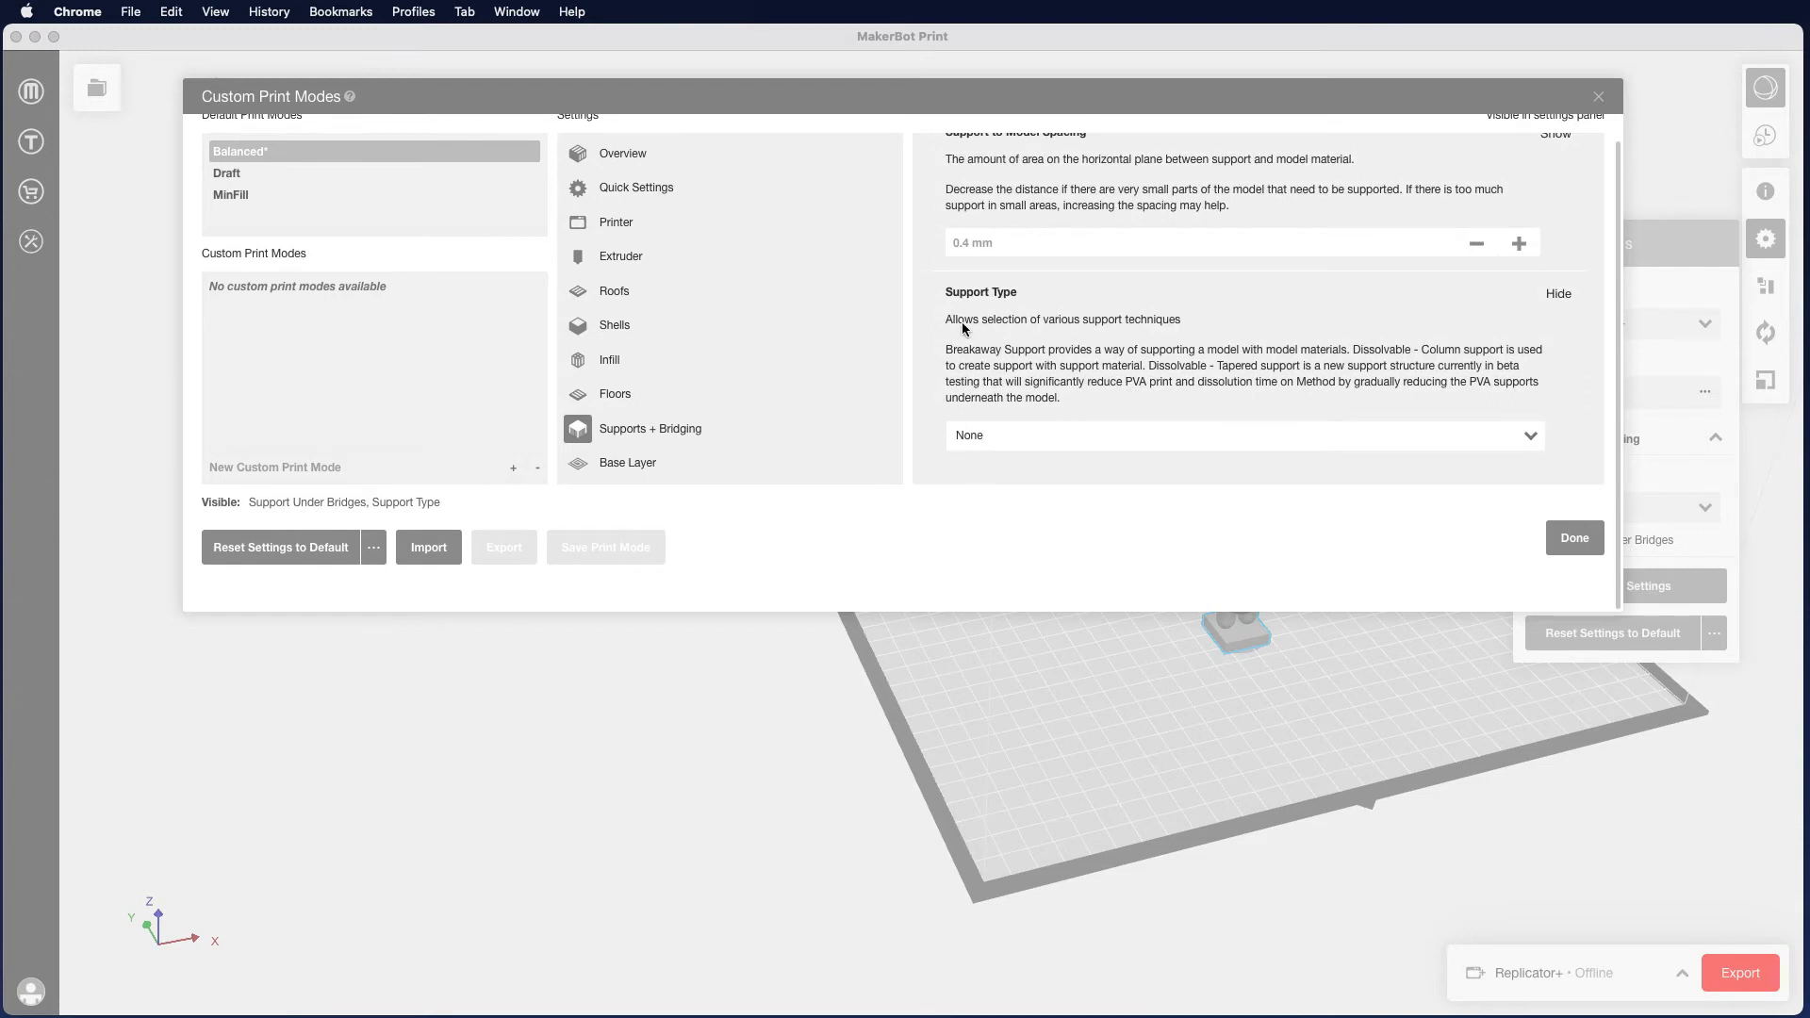
mouse_move(1069, 422)
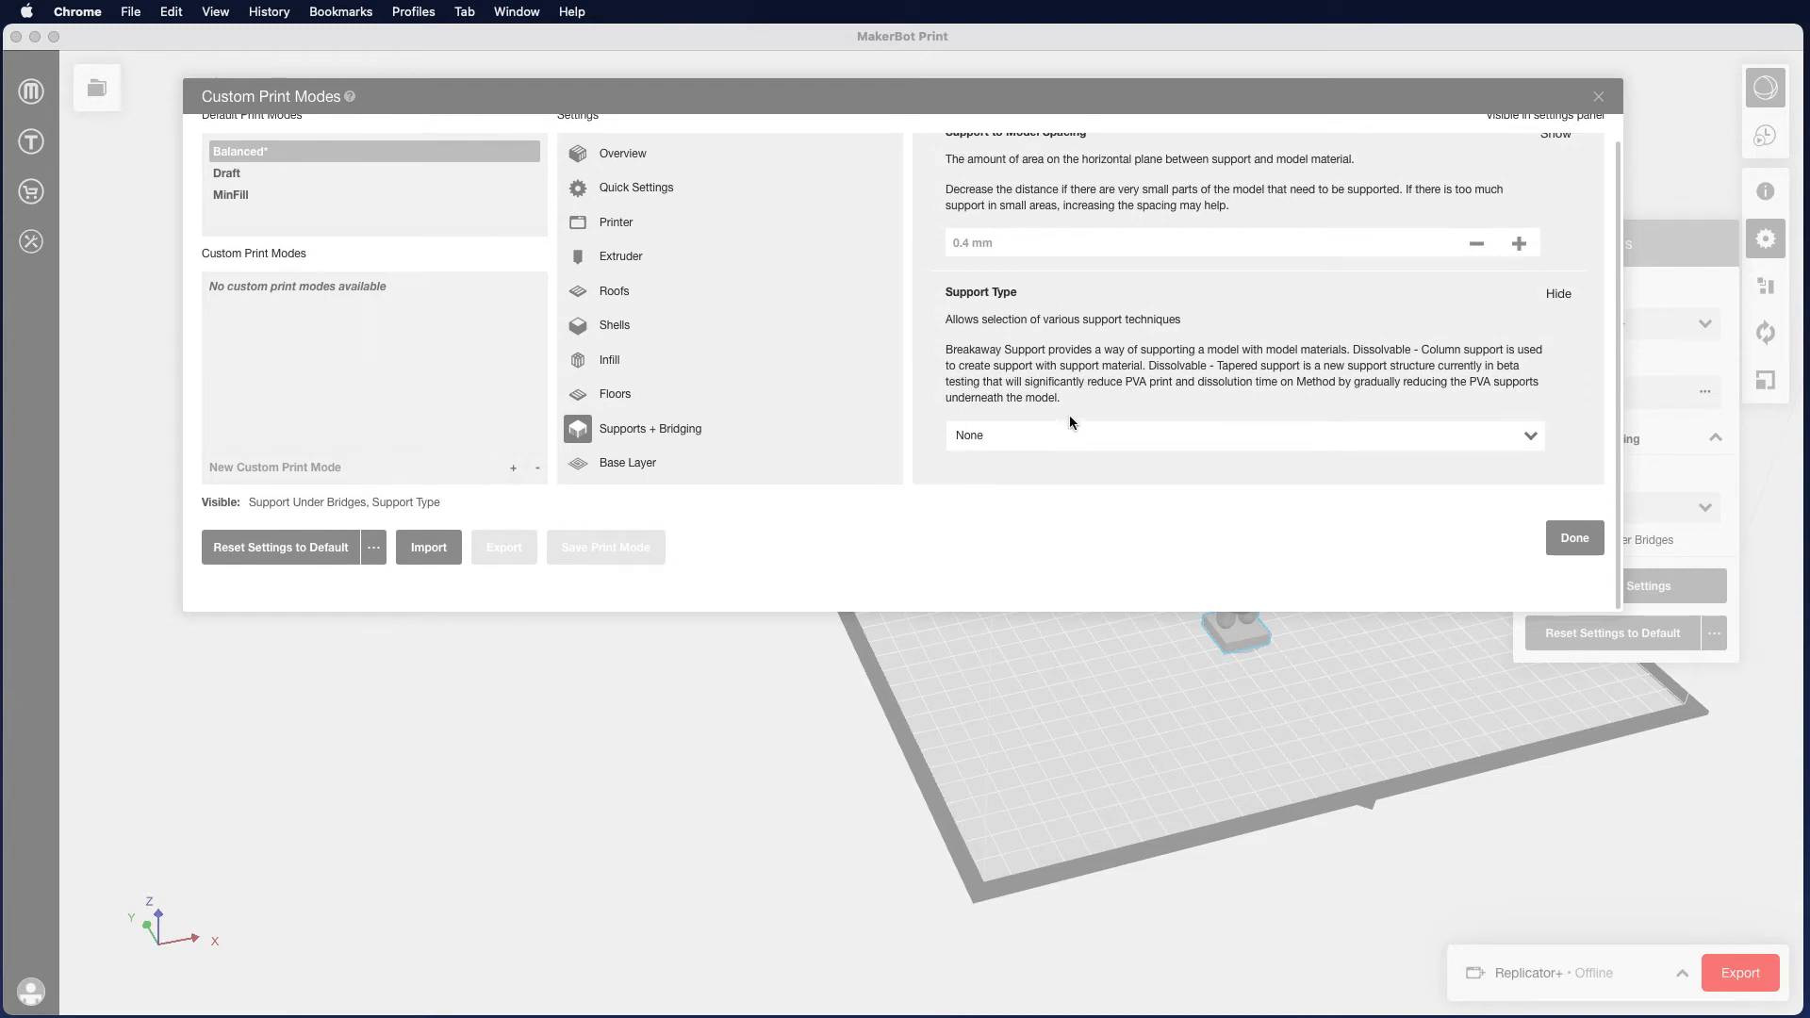
click(1244, 435)
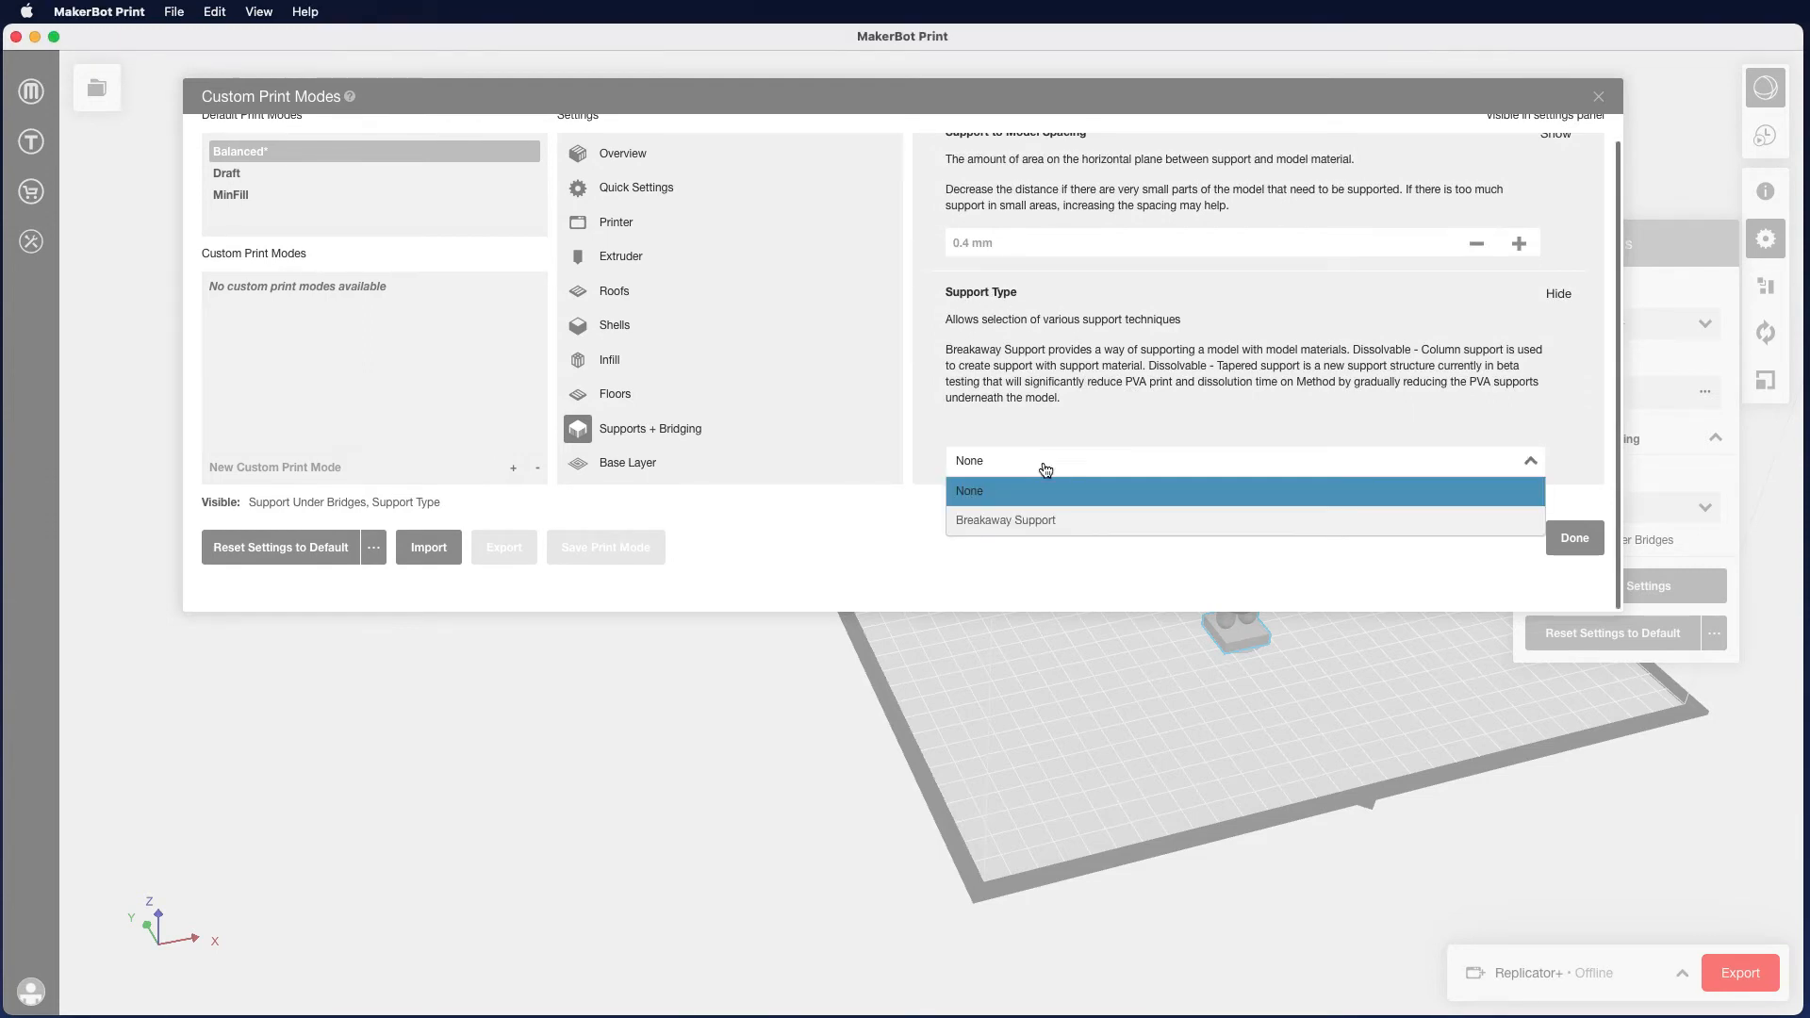
click(1006, 519)
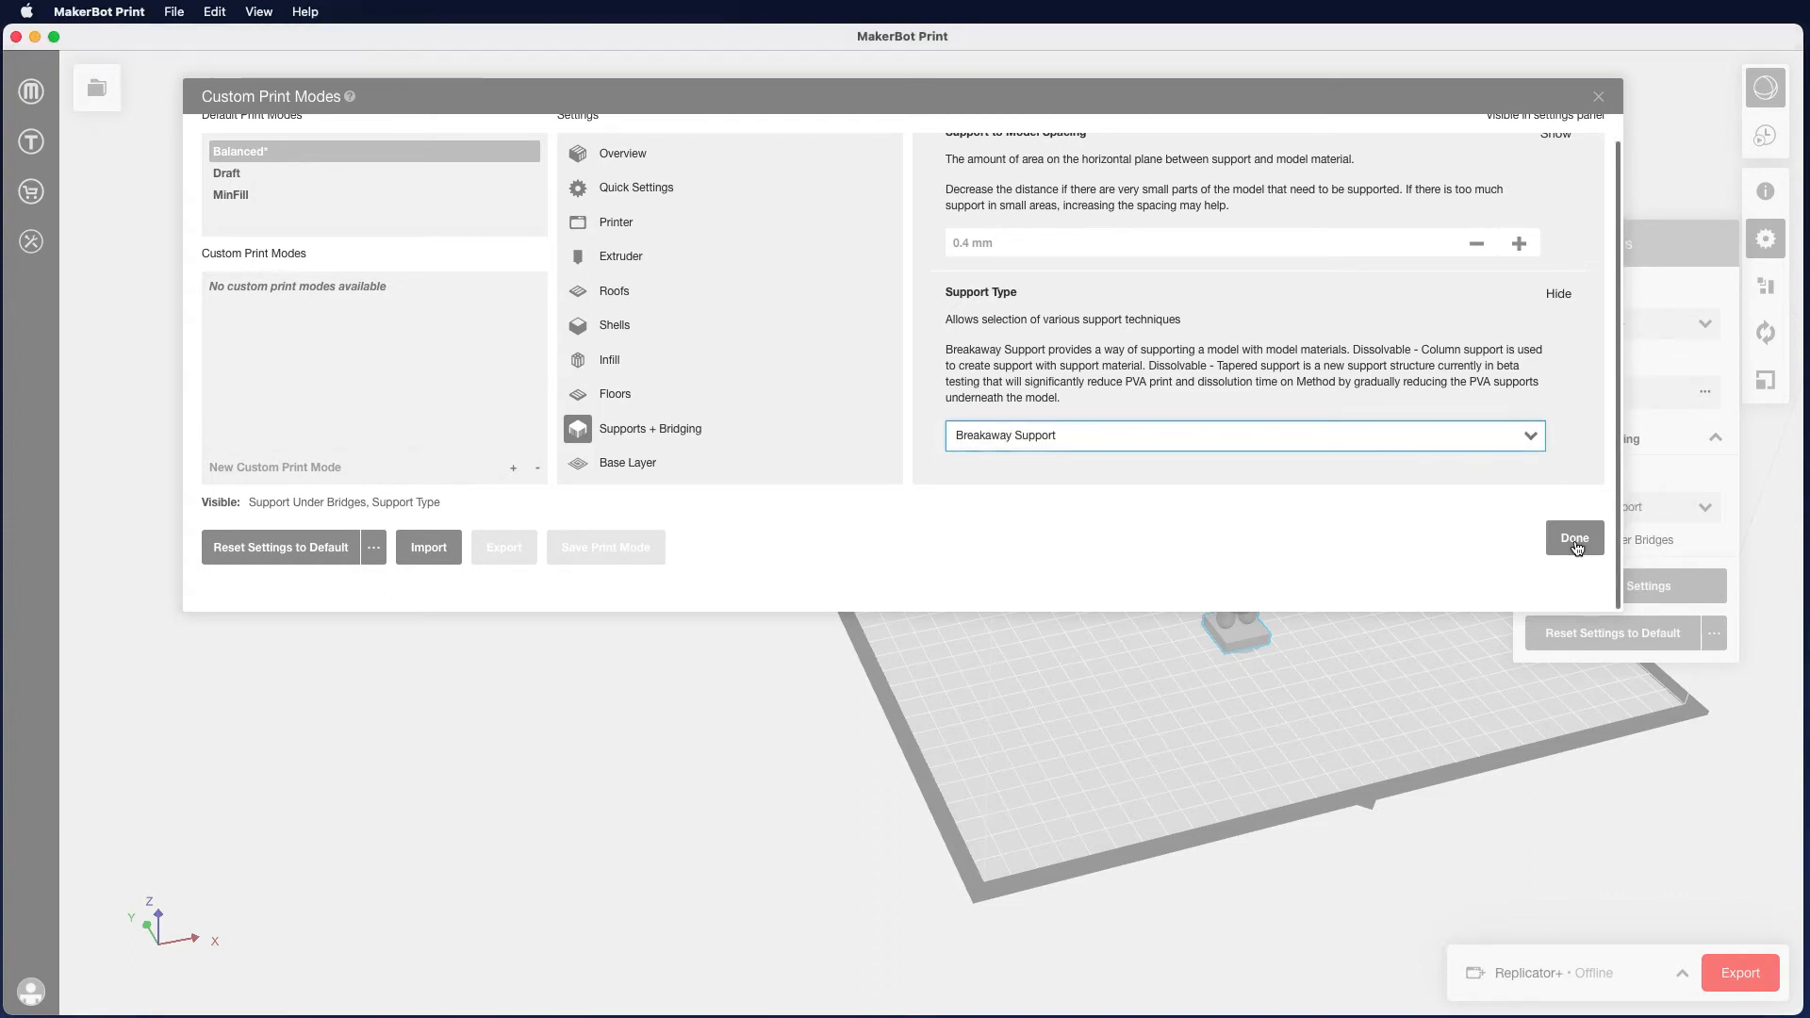
click(1573, 538)
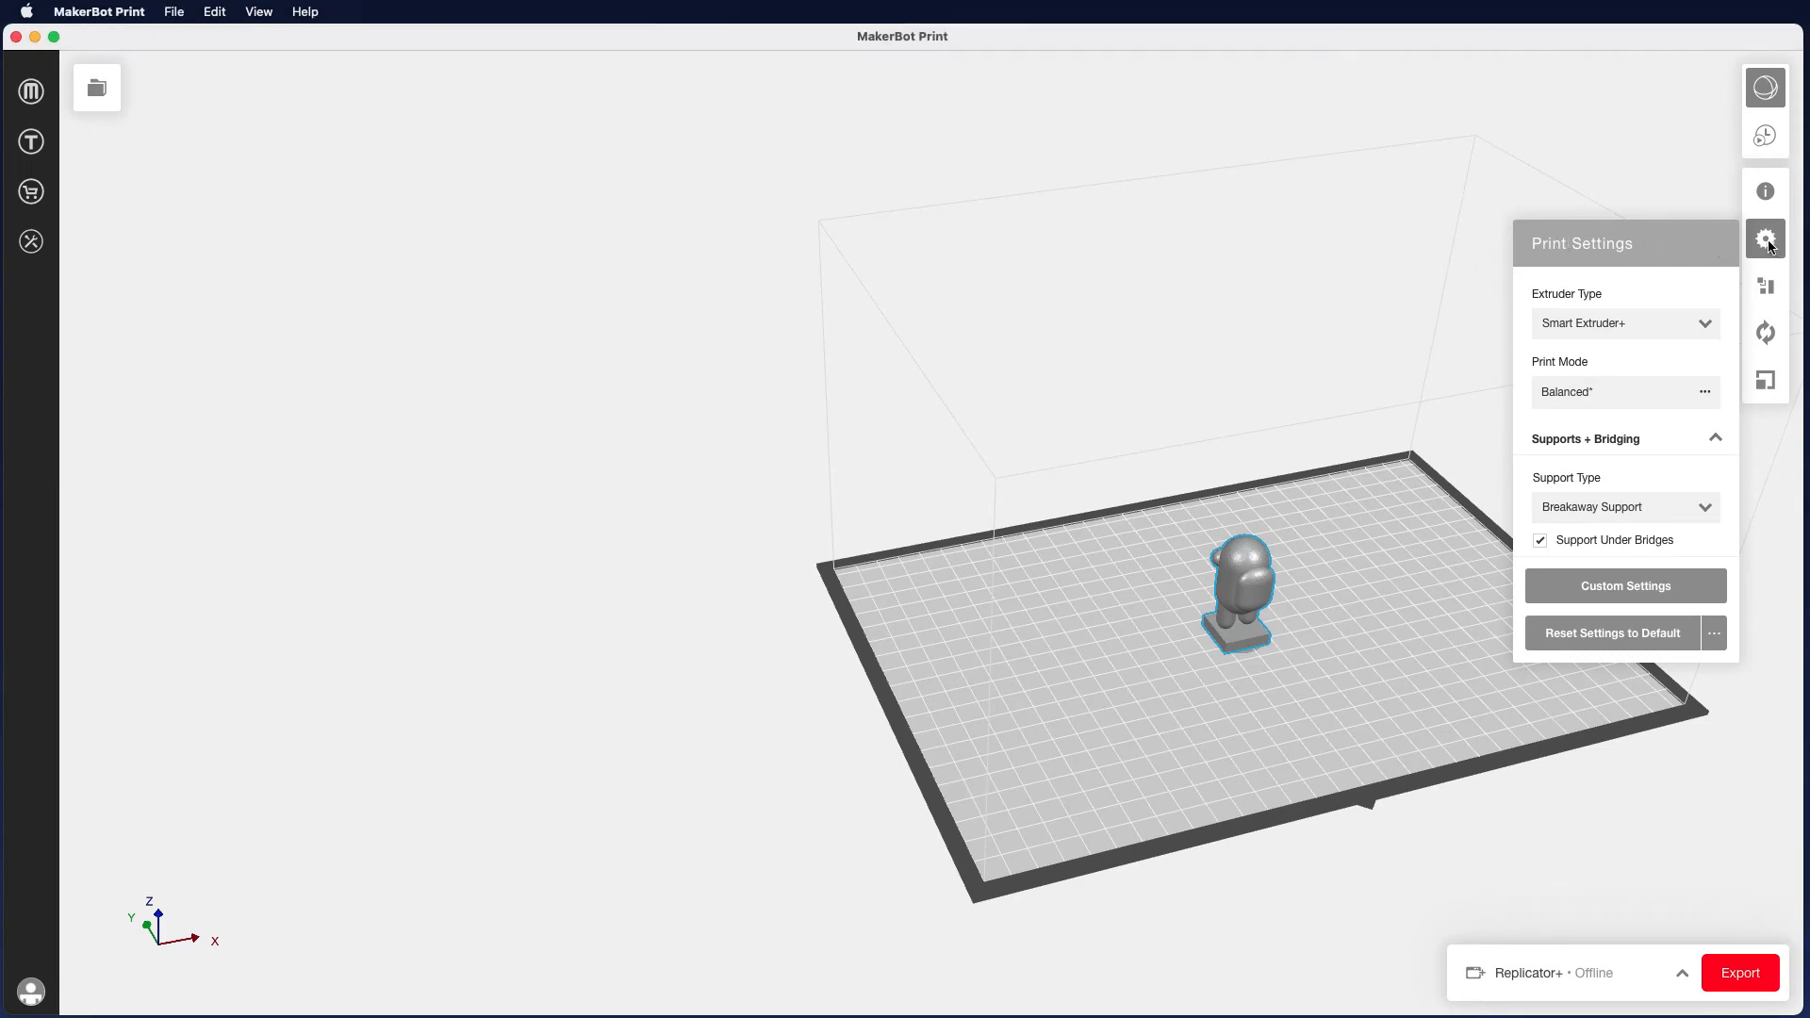
Step: Export the print file as AmoungUsPrint saved to the Desktop
click(1765, 238)
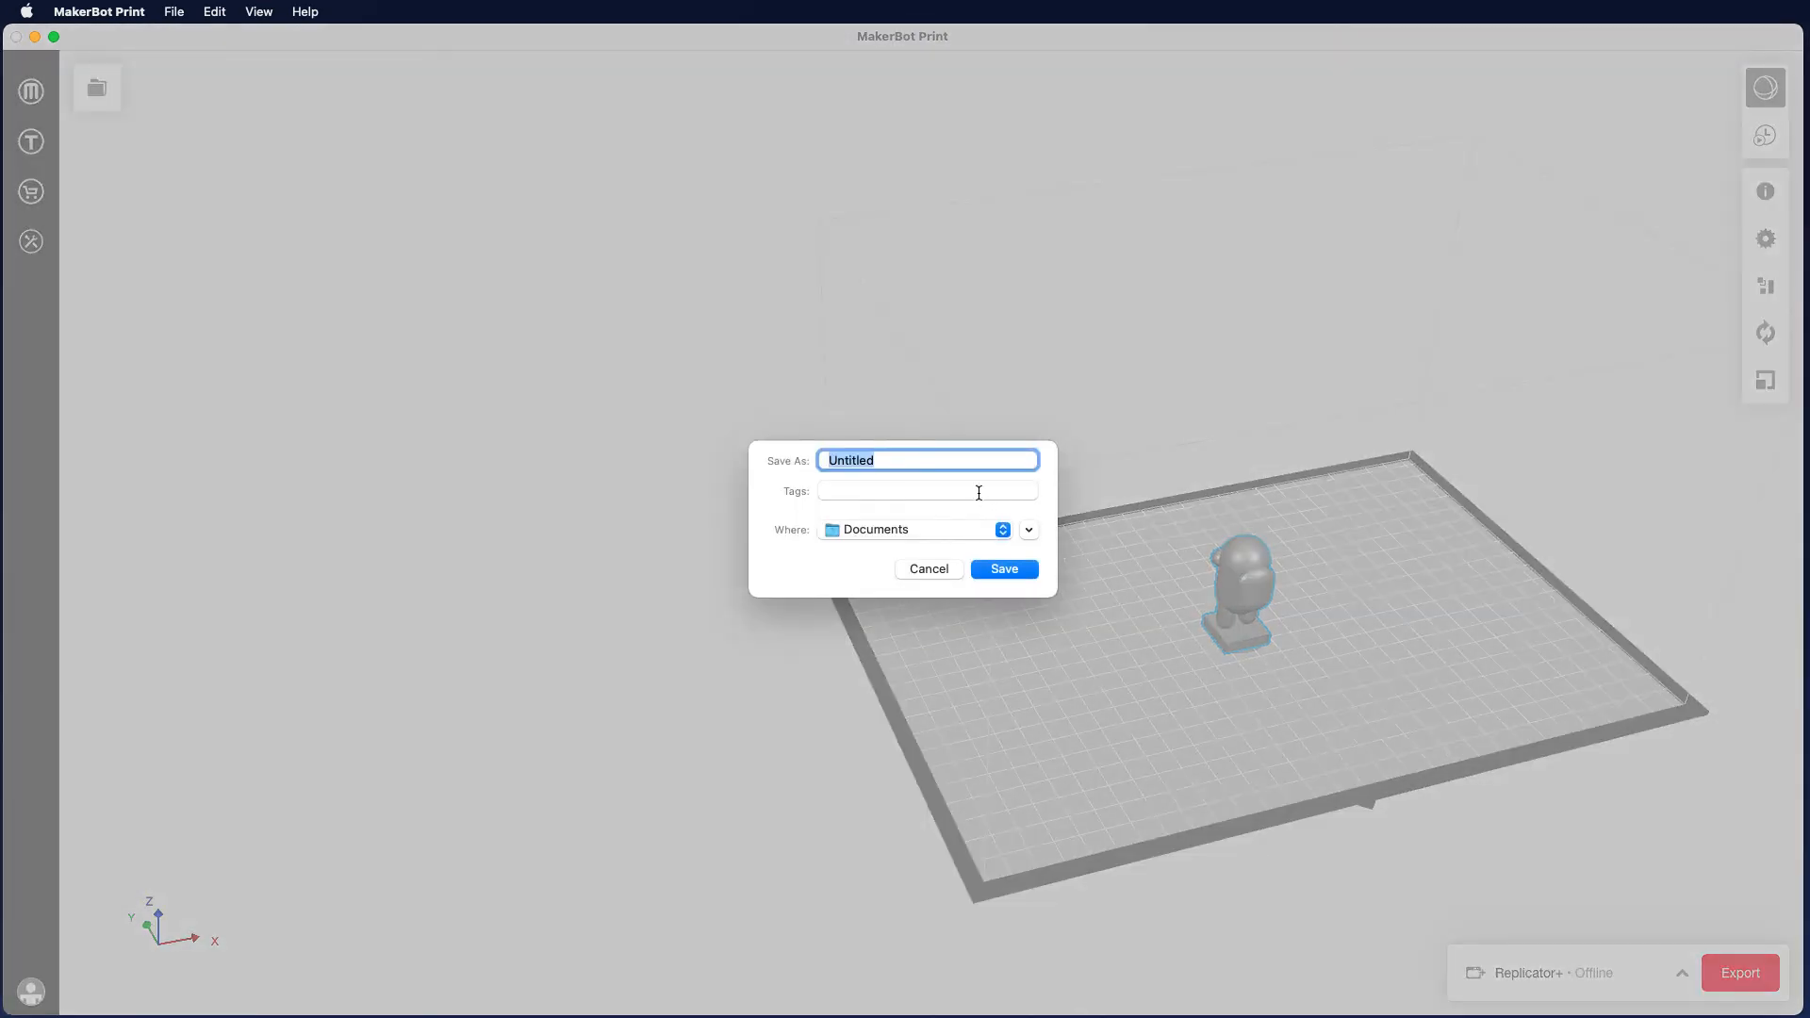
mouse_move(894, 453)
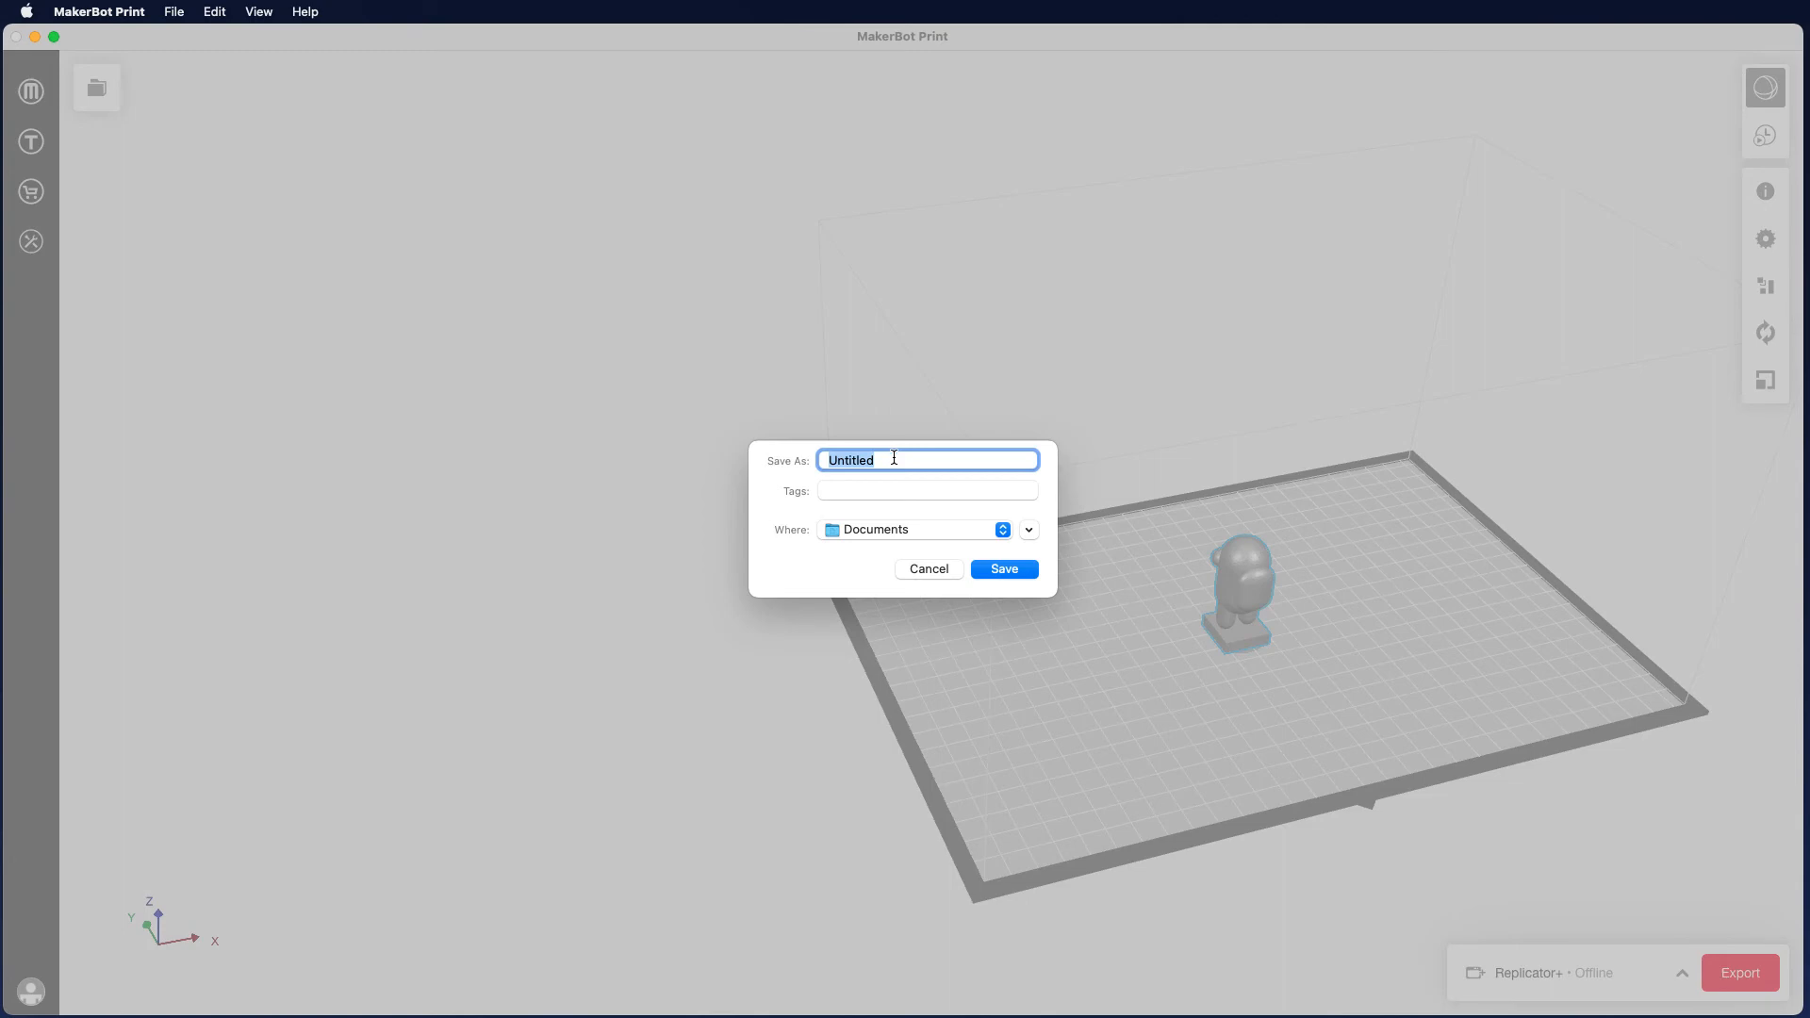
text(A)
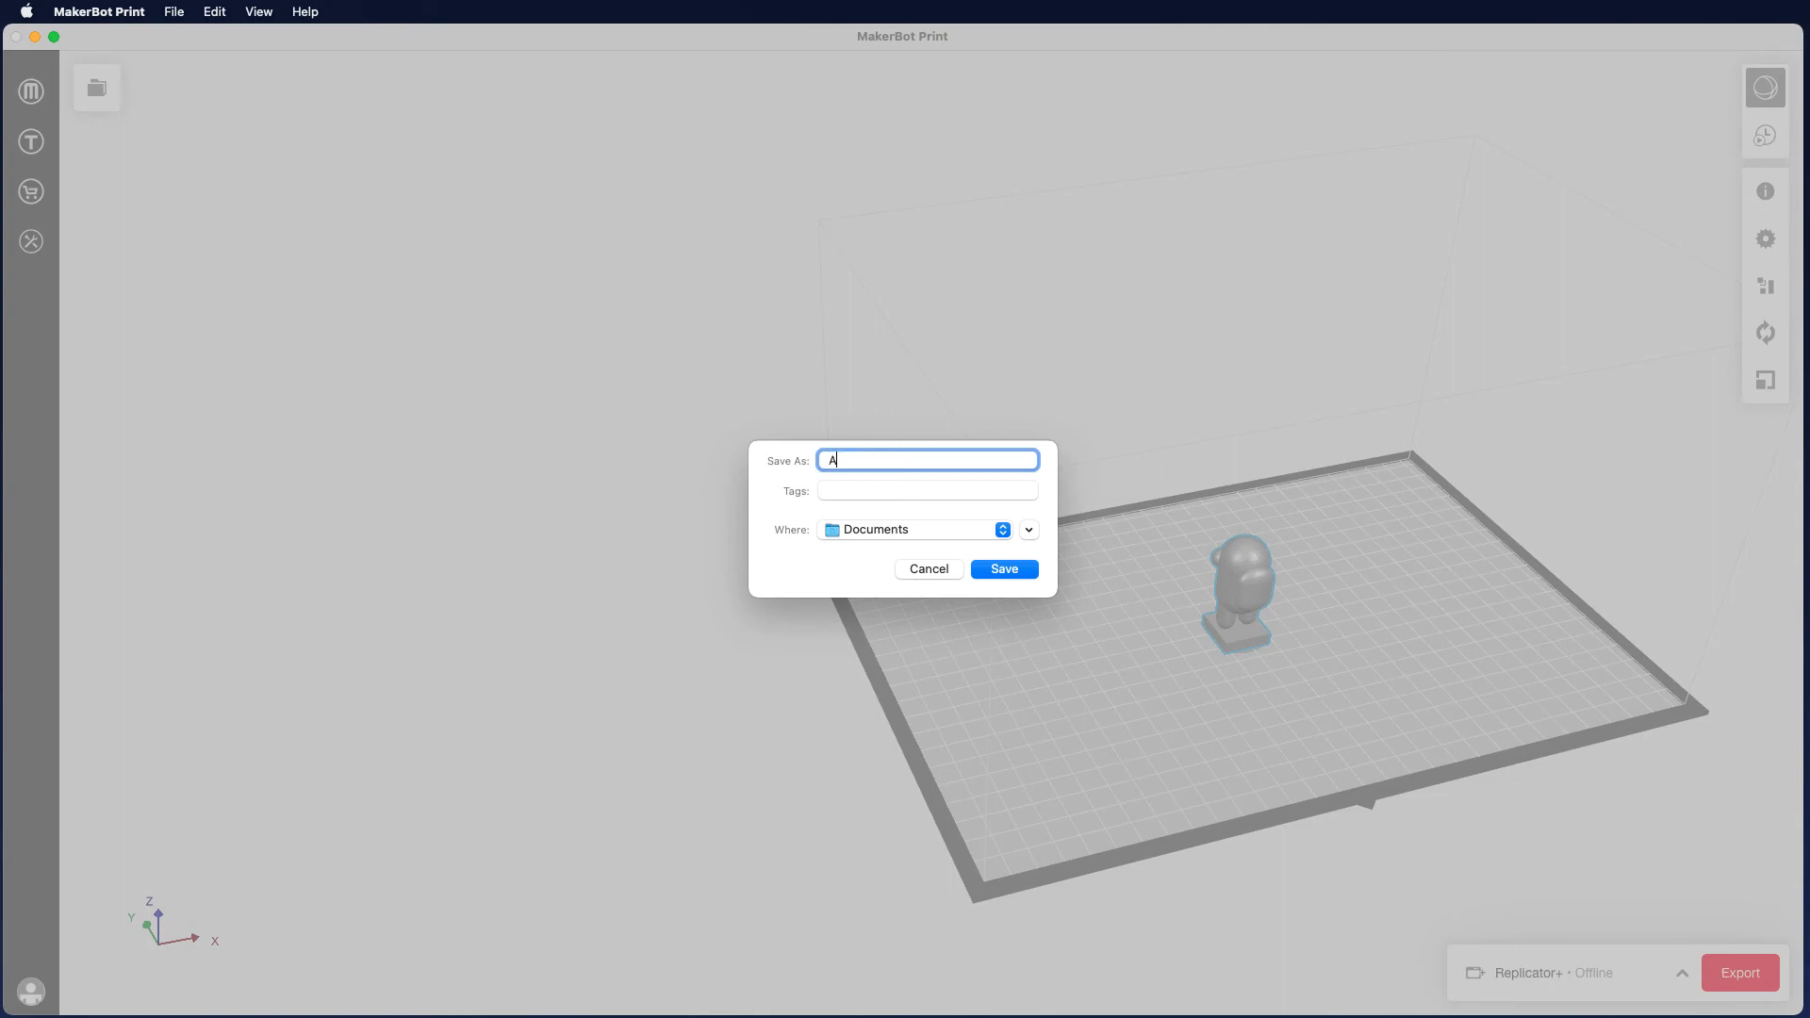
text(moungUs)
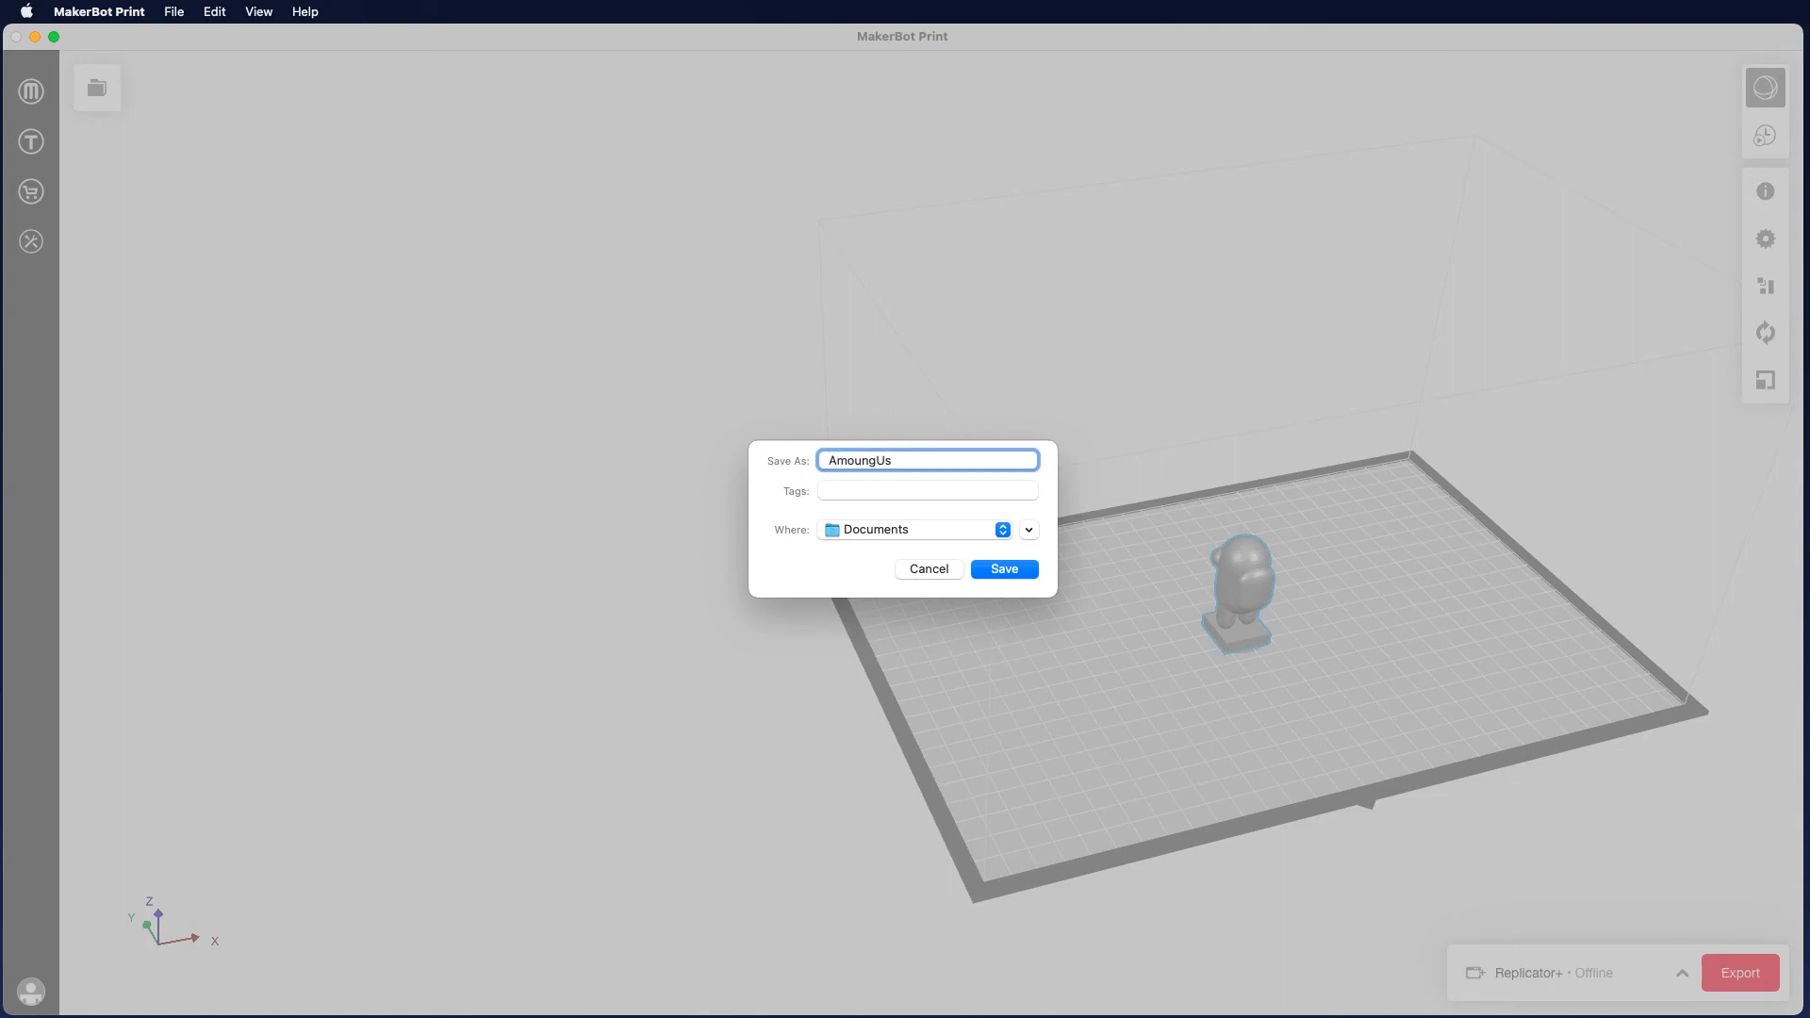
text(Print)
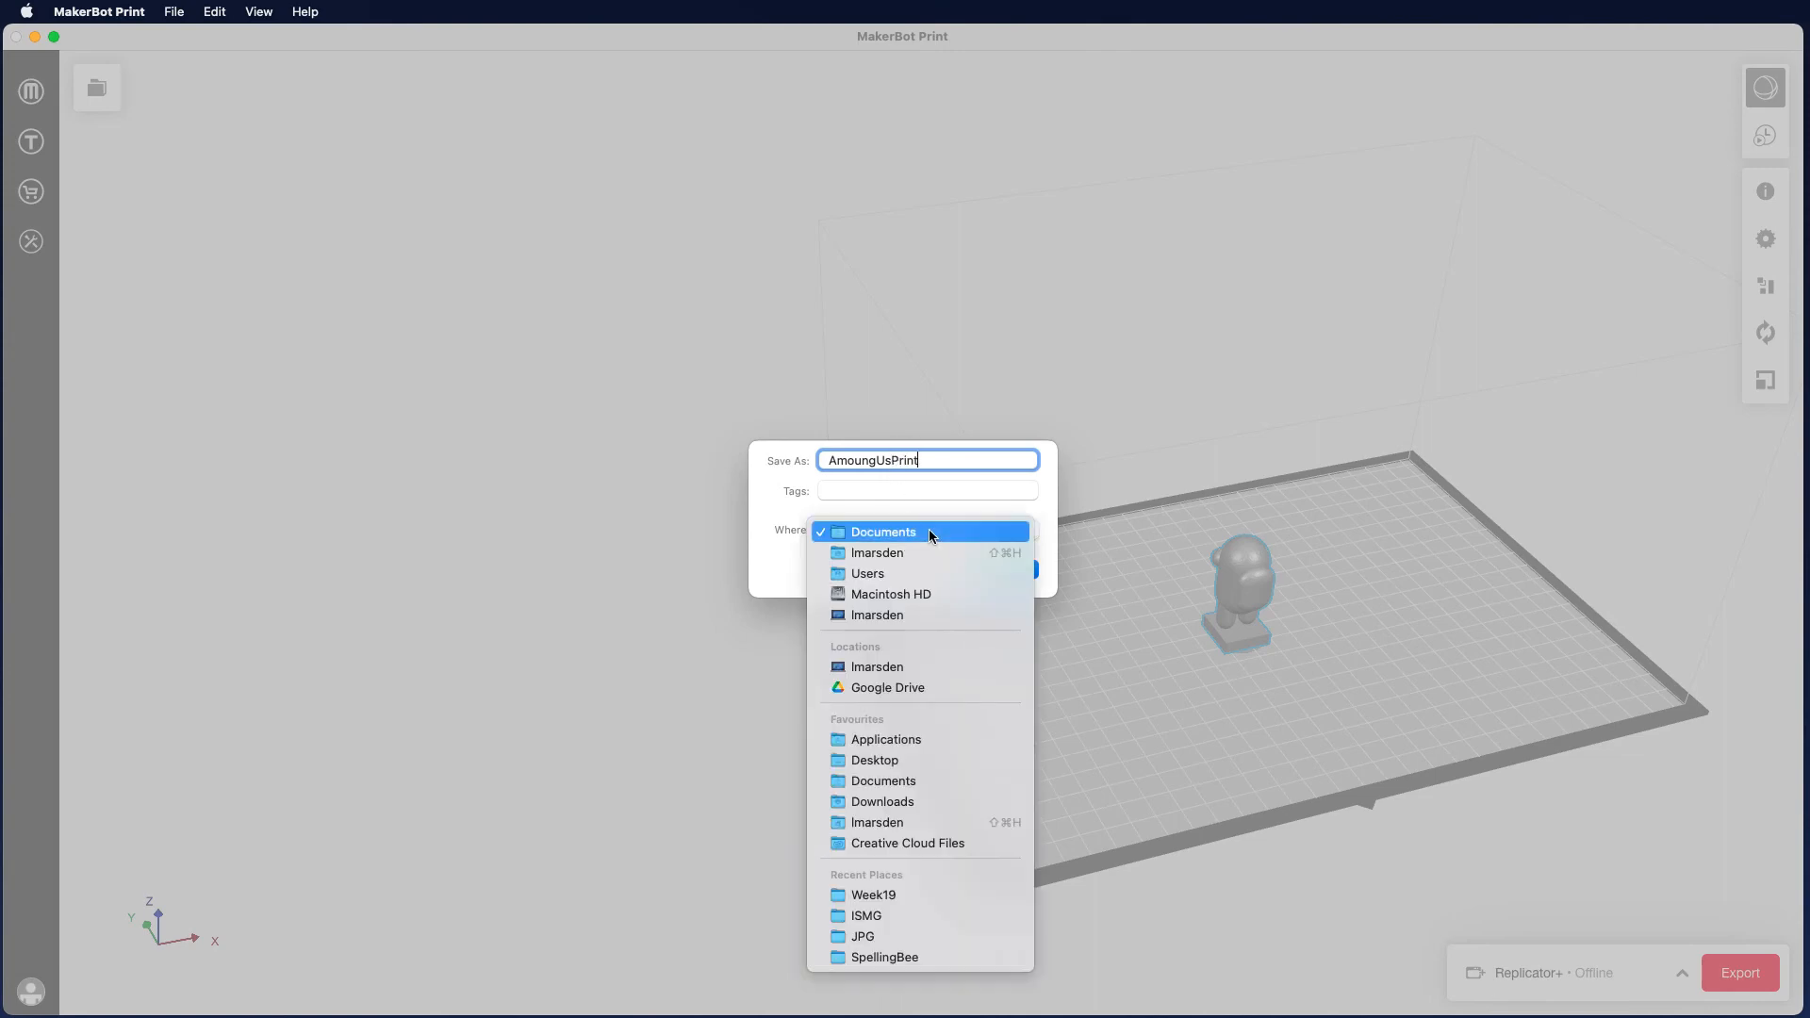
mouse_move(888, 687)
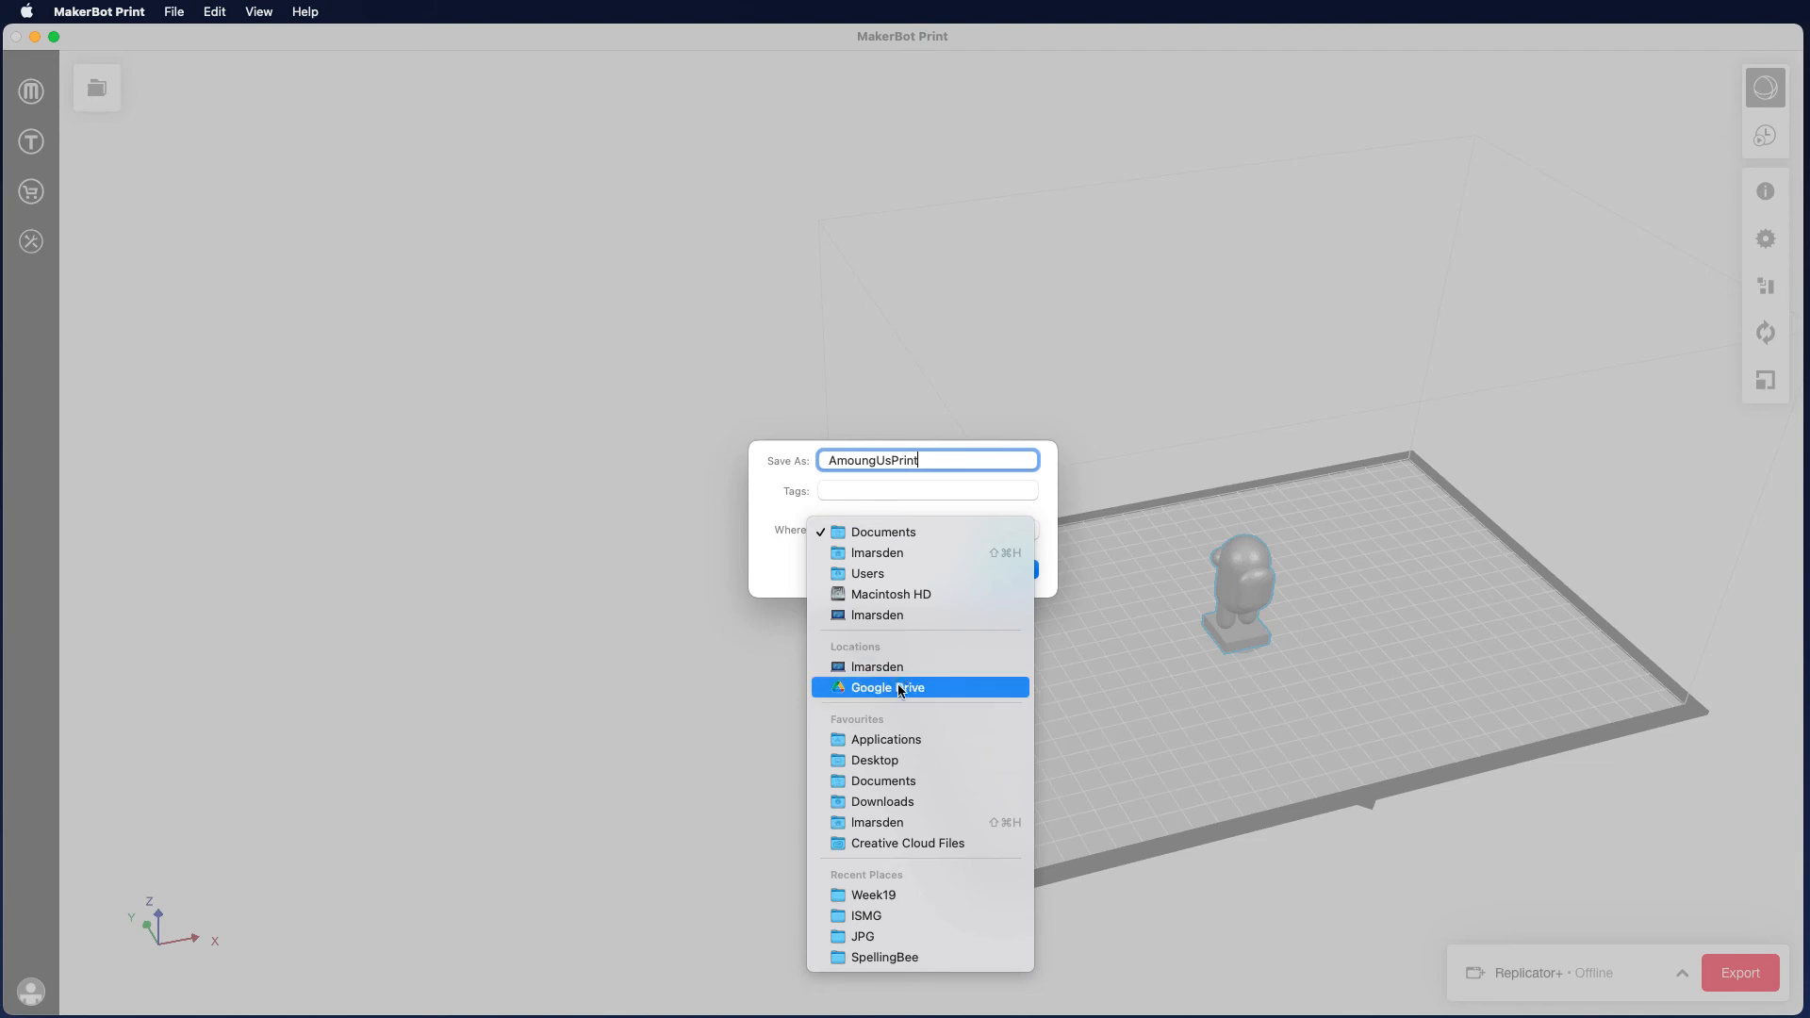
click(874, 760)
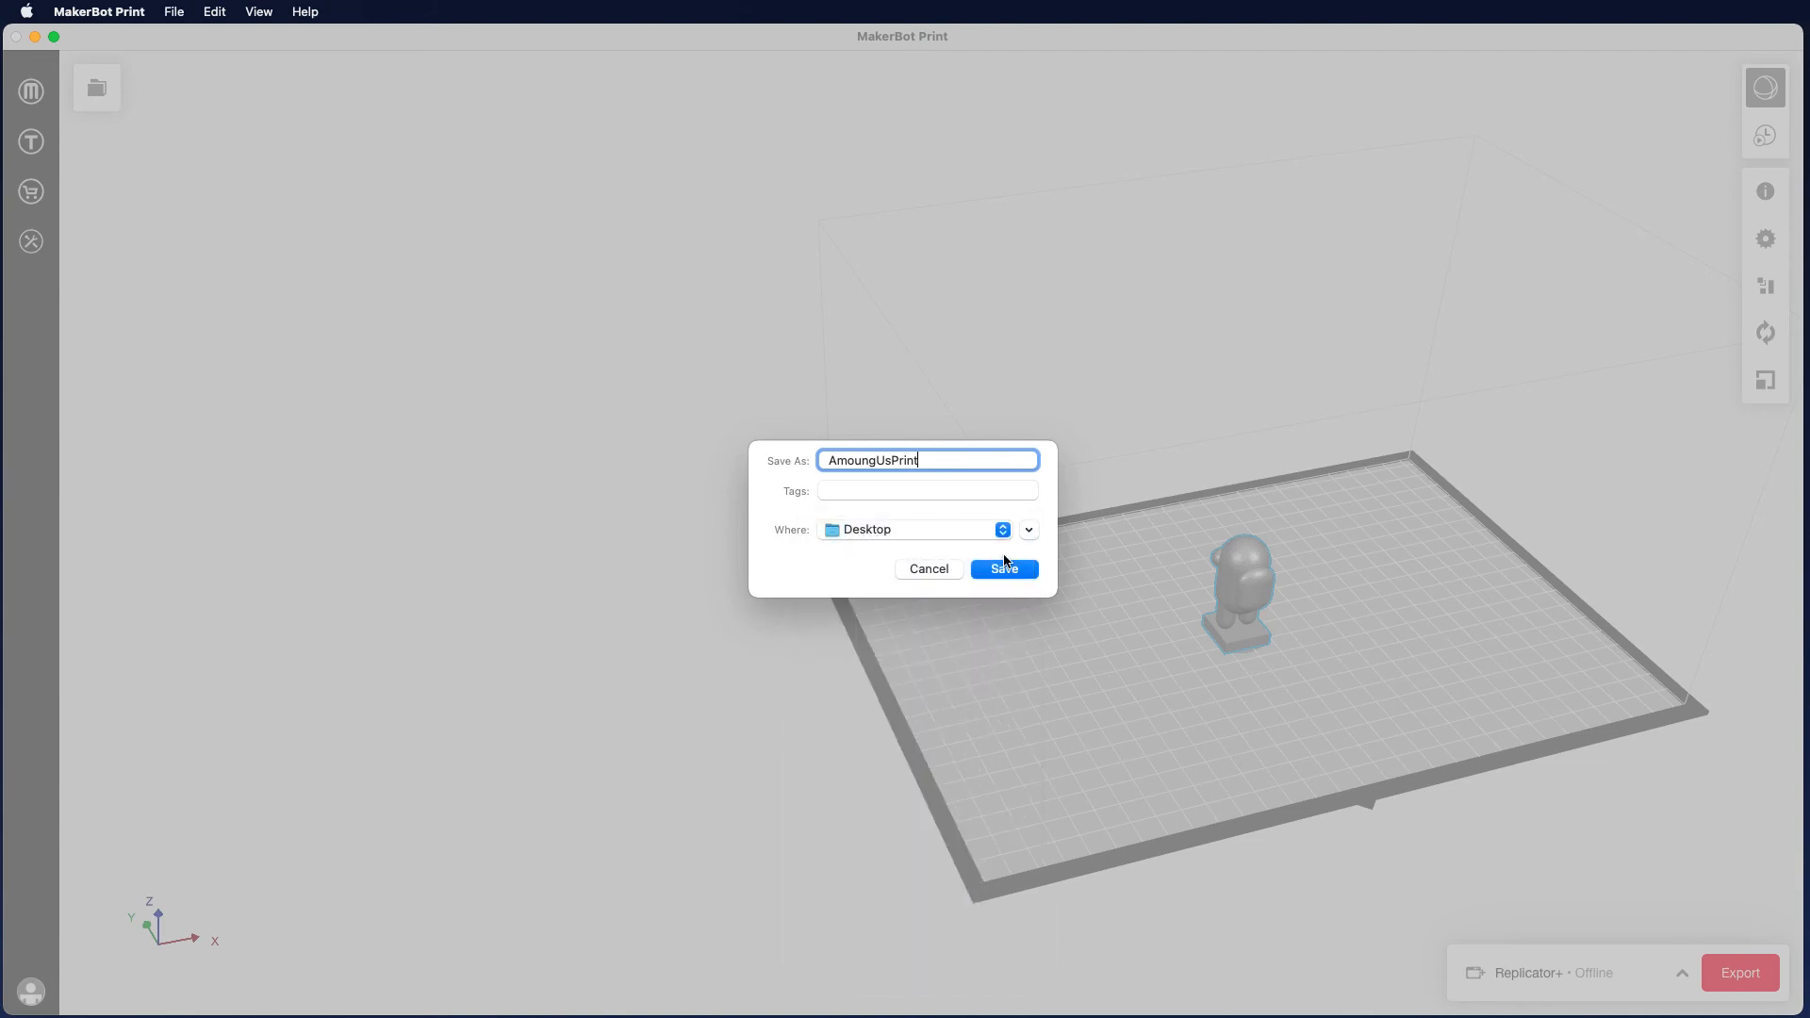
click(1002, 569)
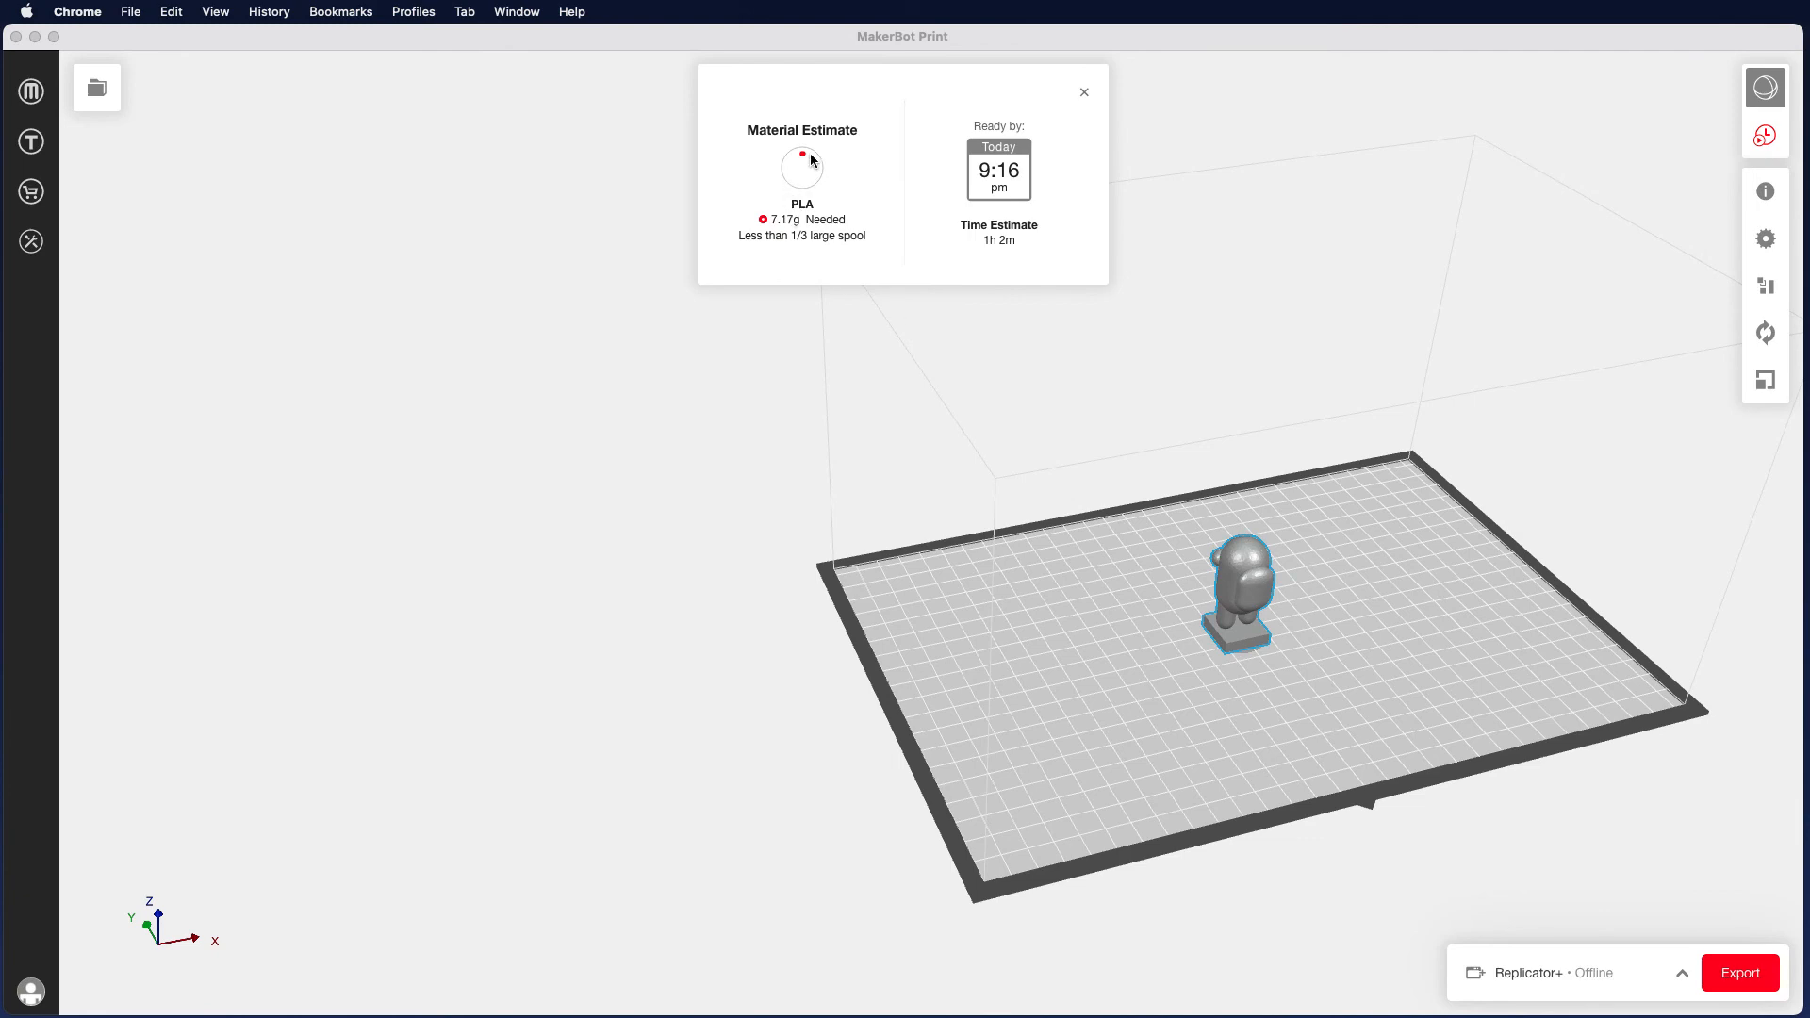
mouse_move(826, 248)
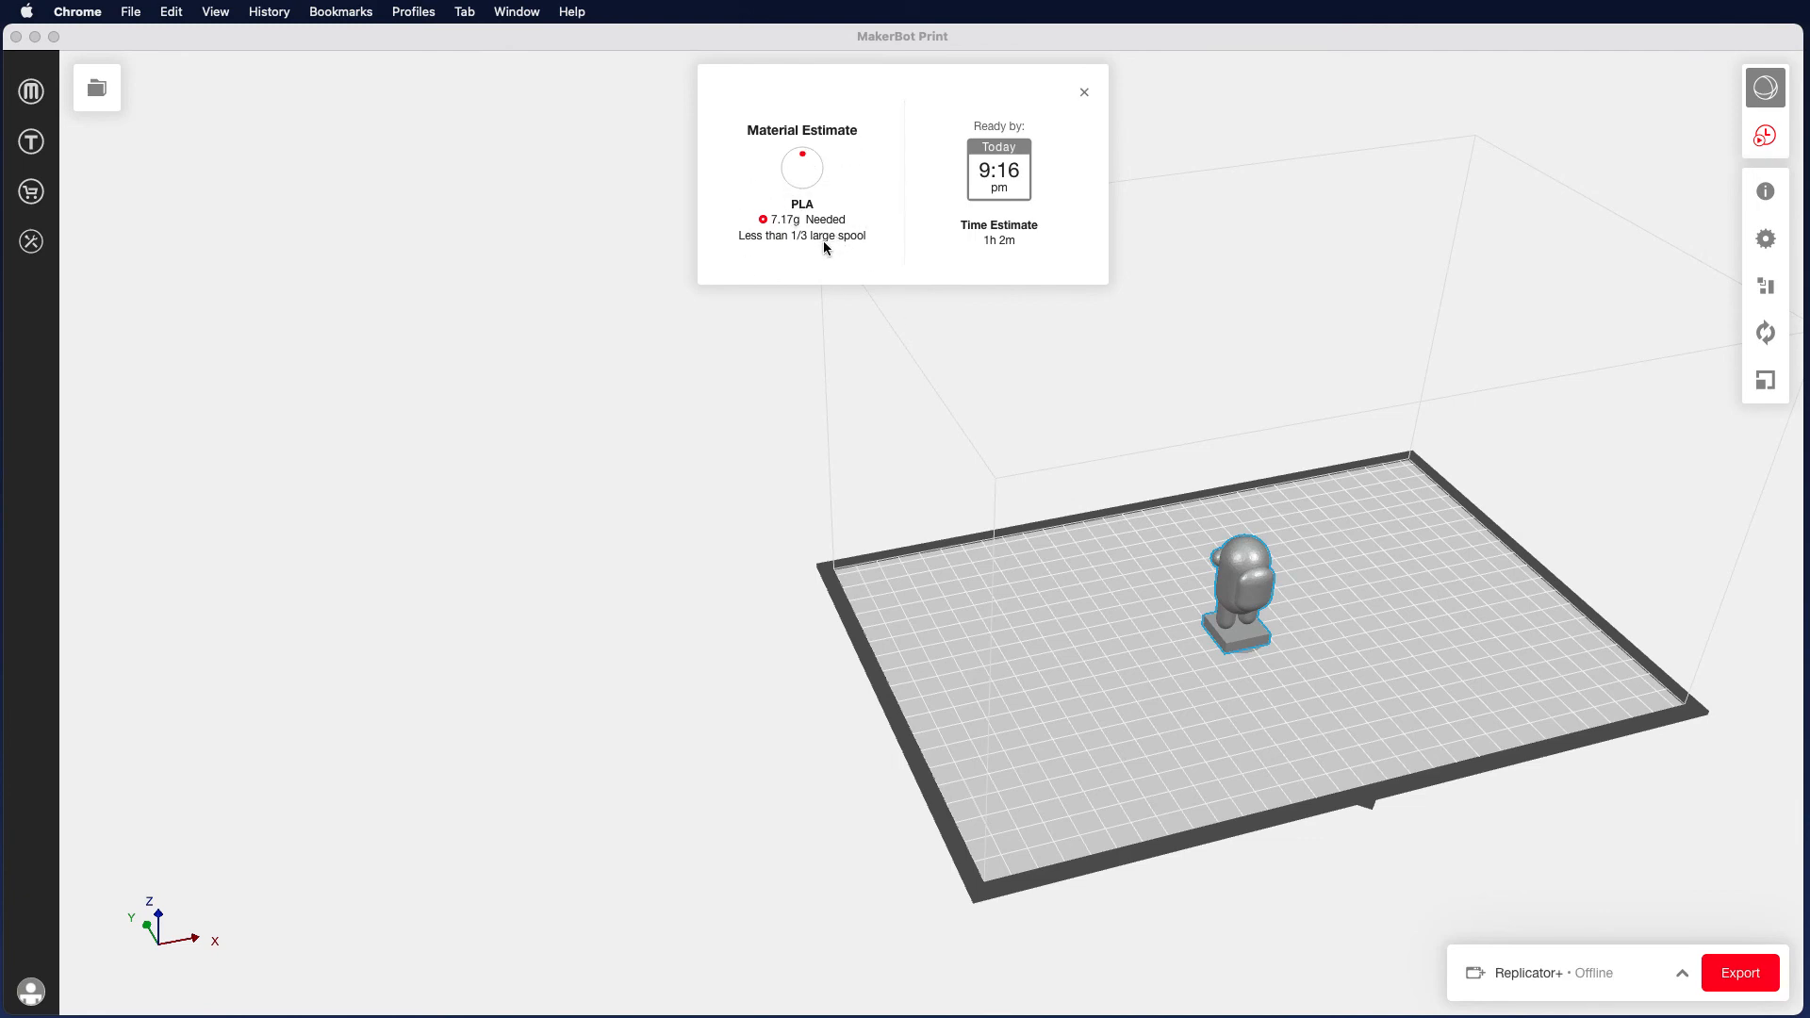
mouse_move(993, 252)
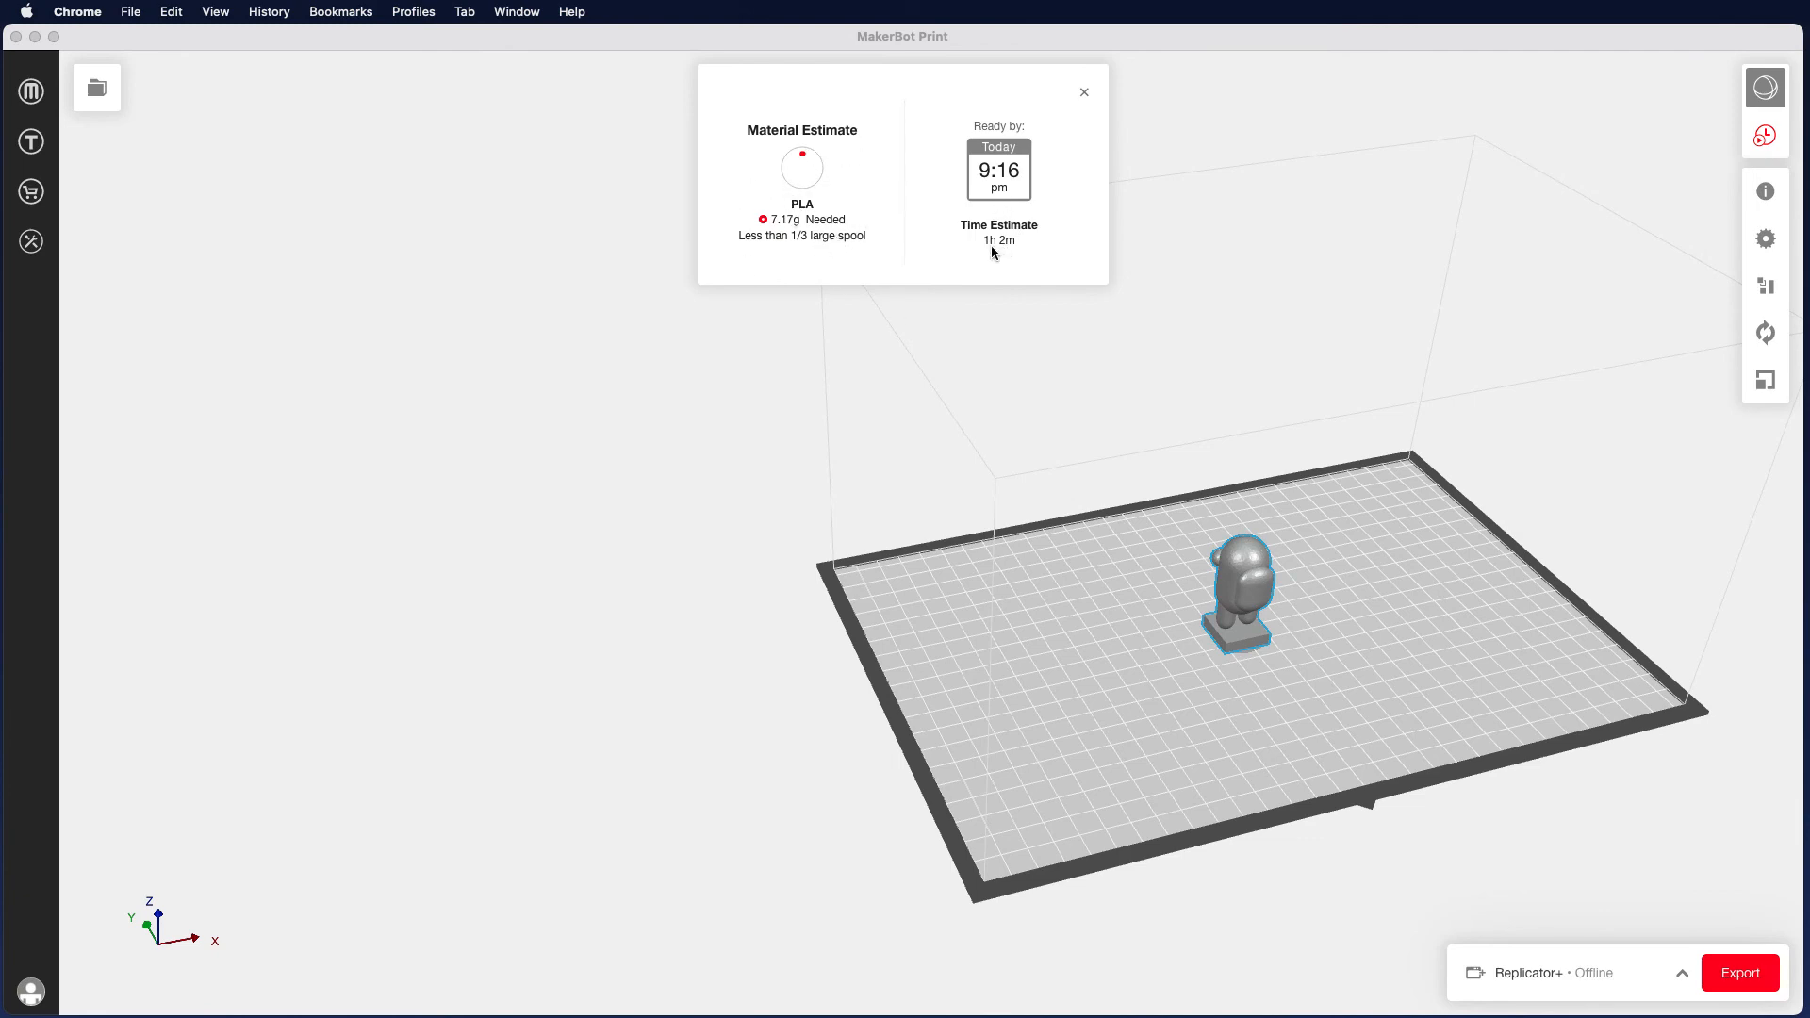
mouse_move(1007, 254)
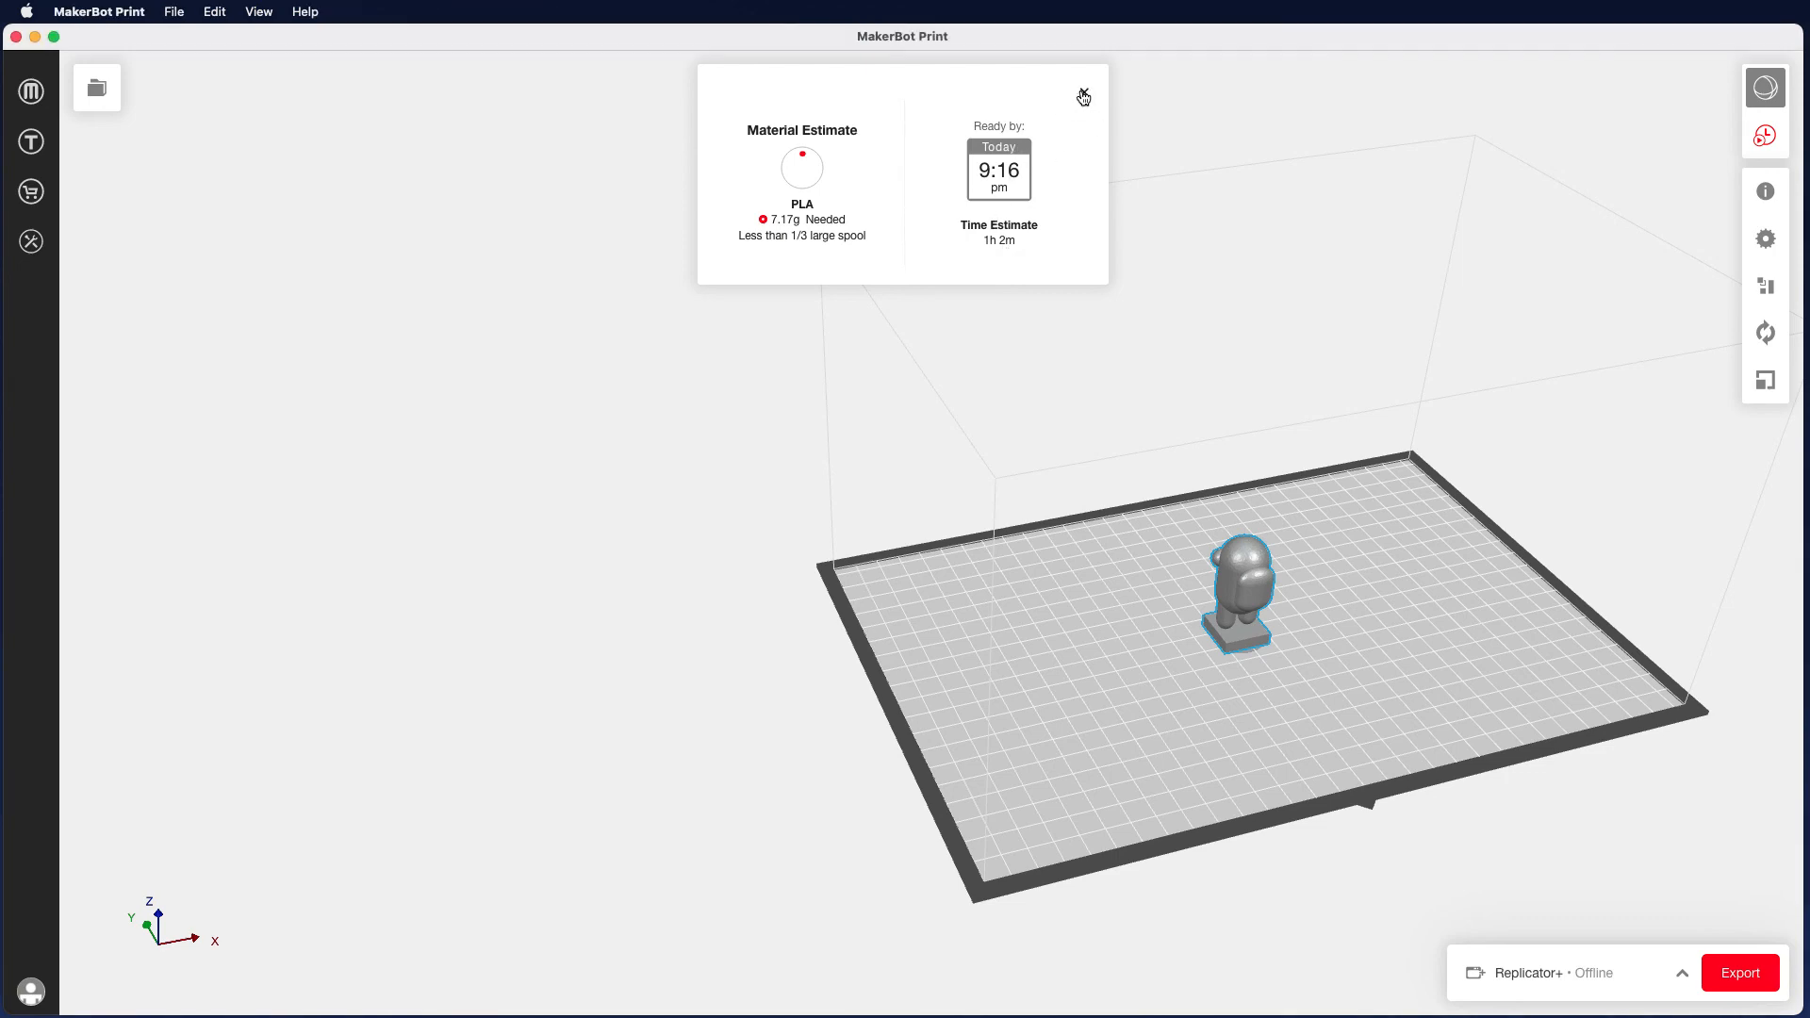
Step: Dismiss the 7.17 g PLA and 1 h 2 m estimate popup
click(1081, 97)
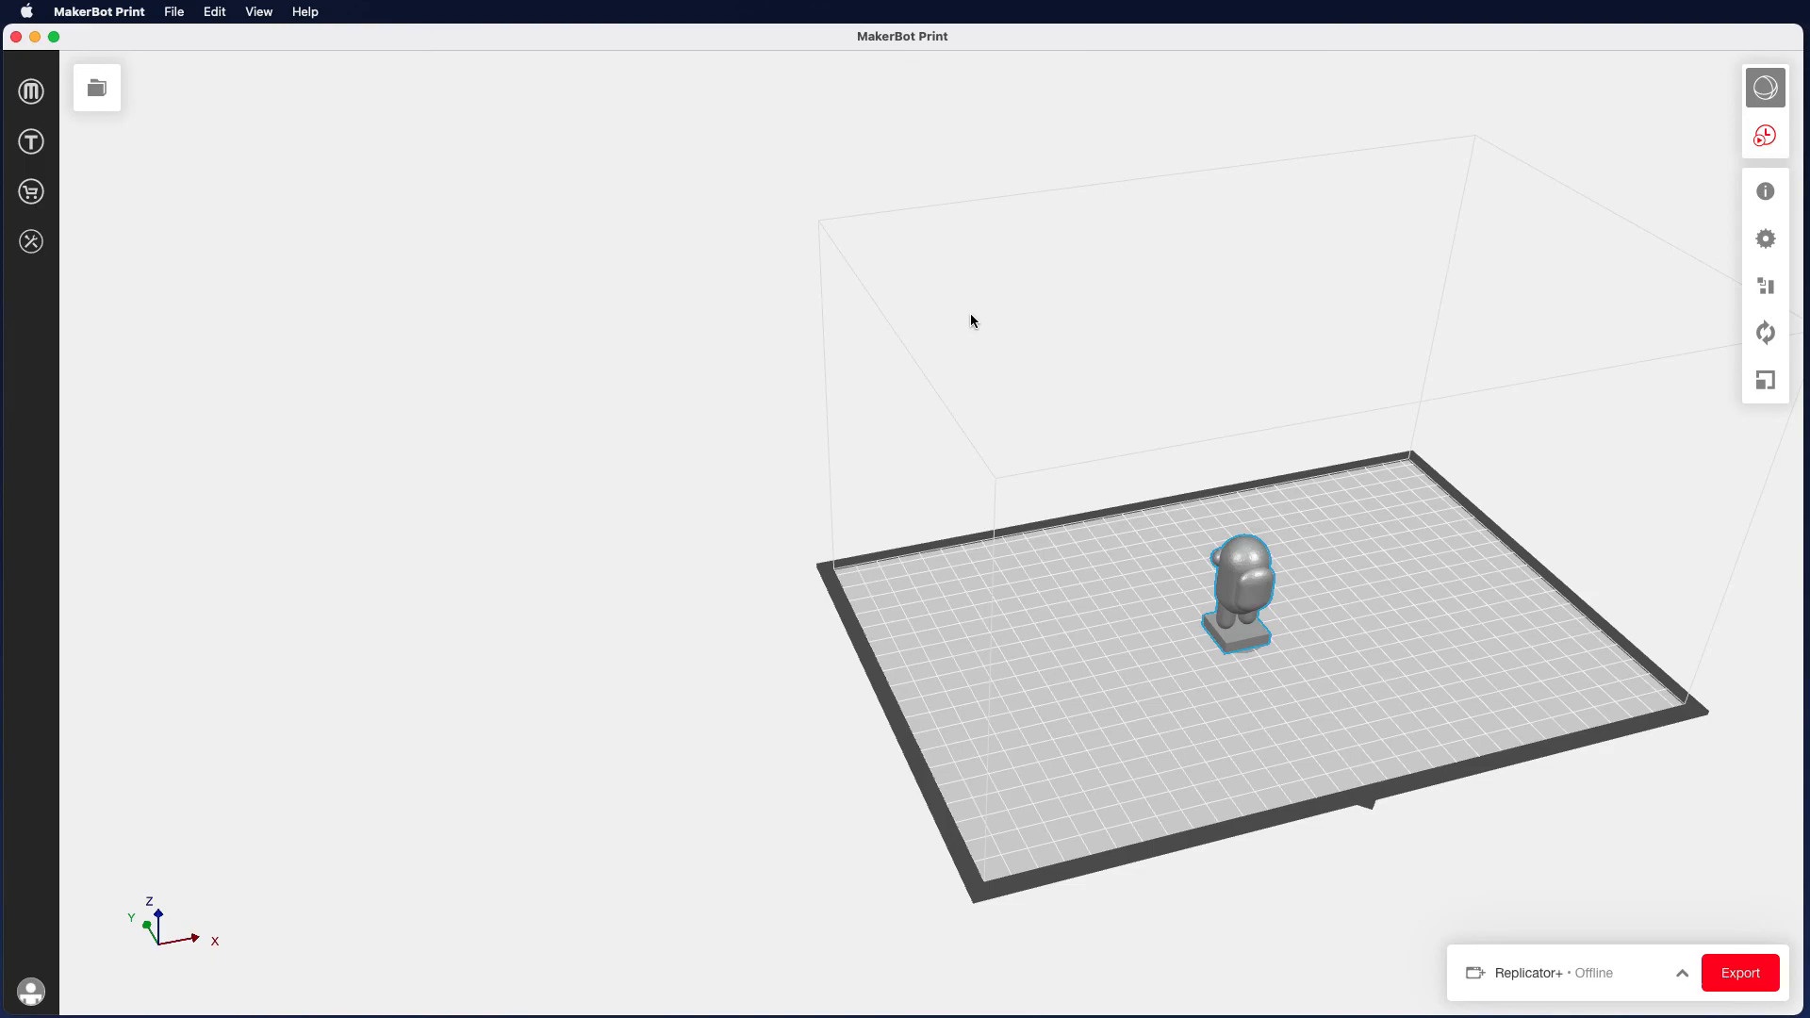